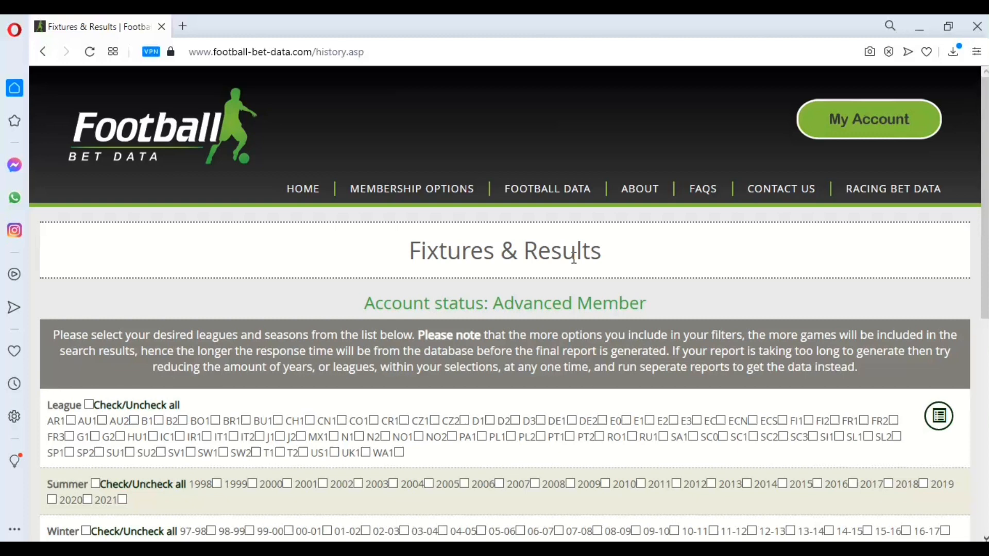
mouse_move(584, 276)
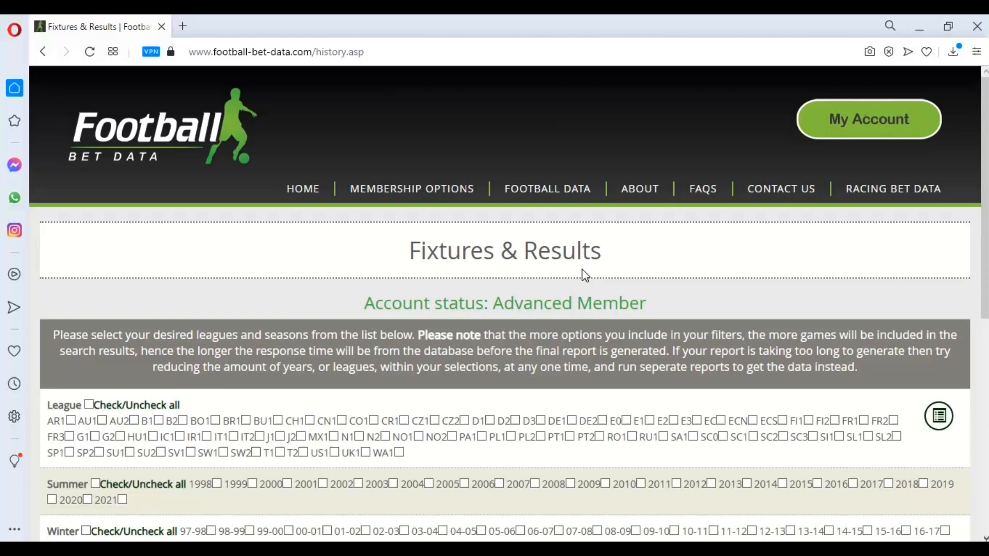
mouse_move(621, 293)
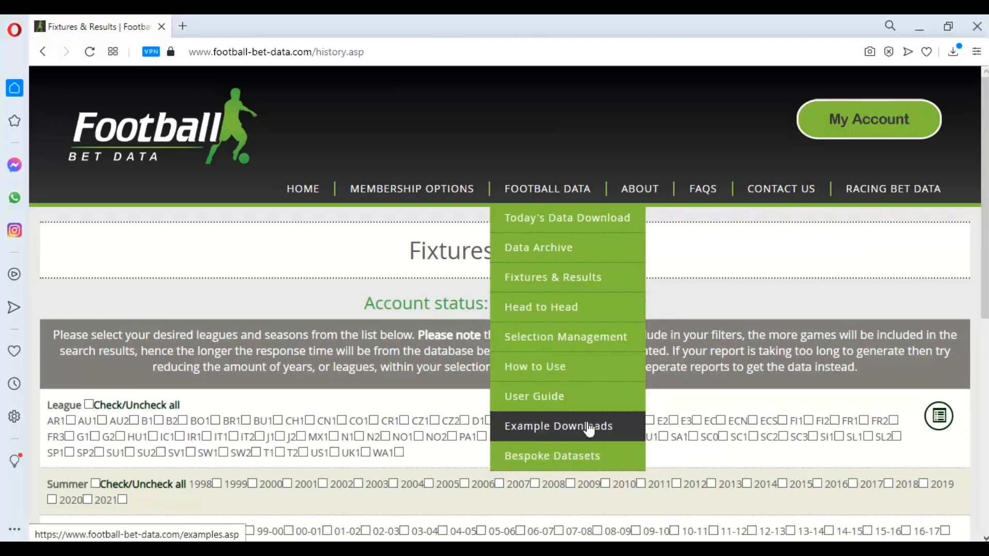
Browse the Example Excel Downloads page down to the FBD-Poisson.xlsm file and back up
left_click(557, 426)
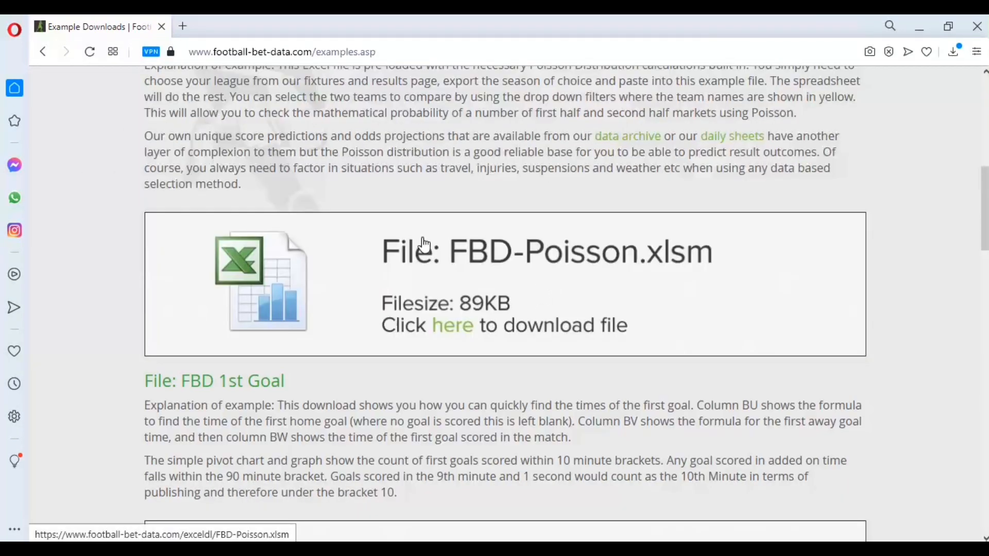
mouse_move(599, 312)
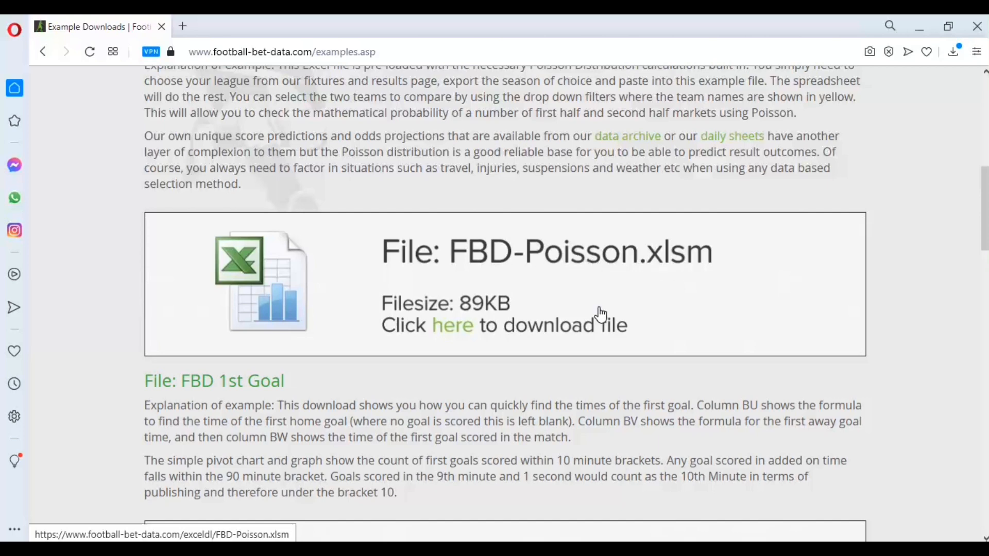
mouse_move(424, 353)
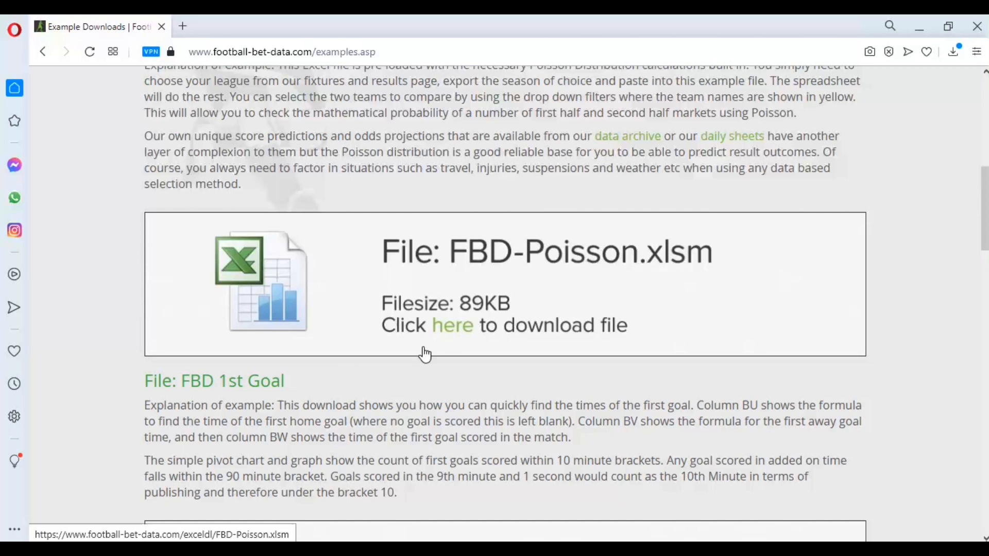
scroll("up", 3)
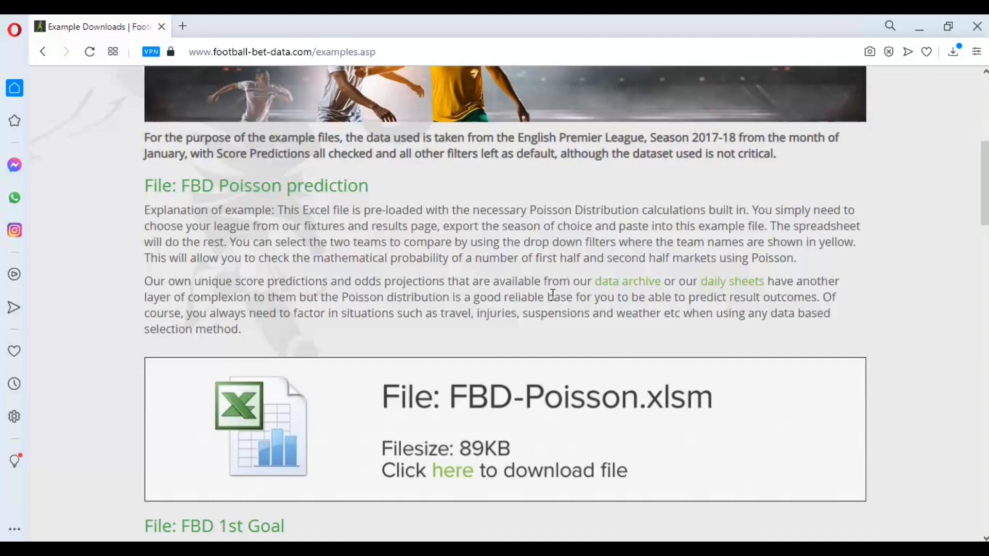
scroll("down", 3)
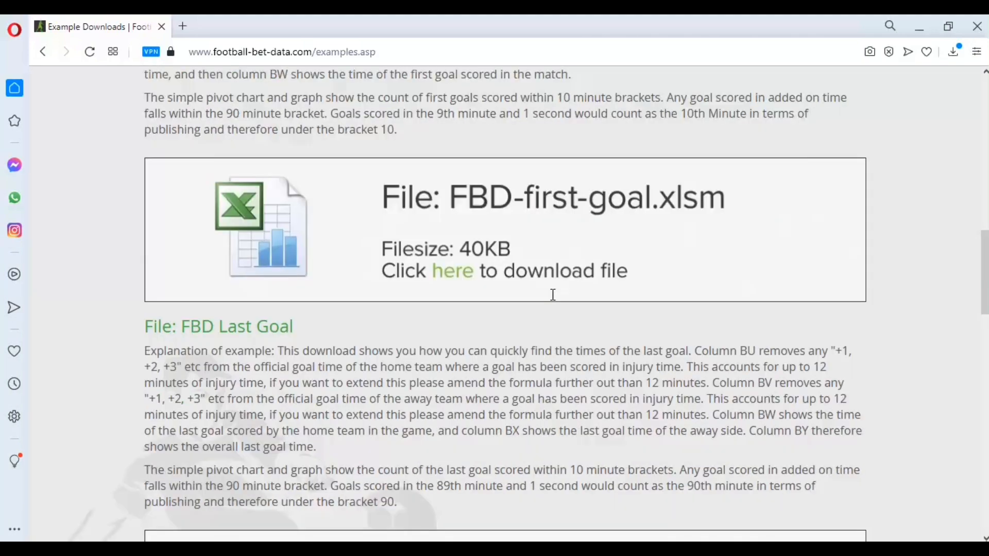
scroll("down", 3)
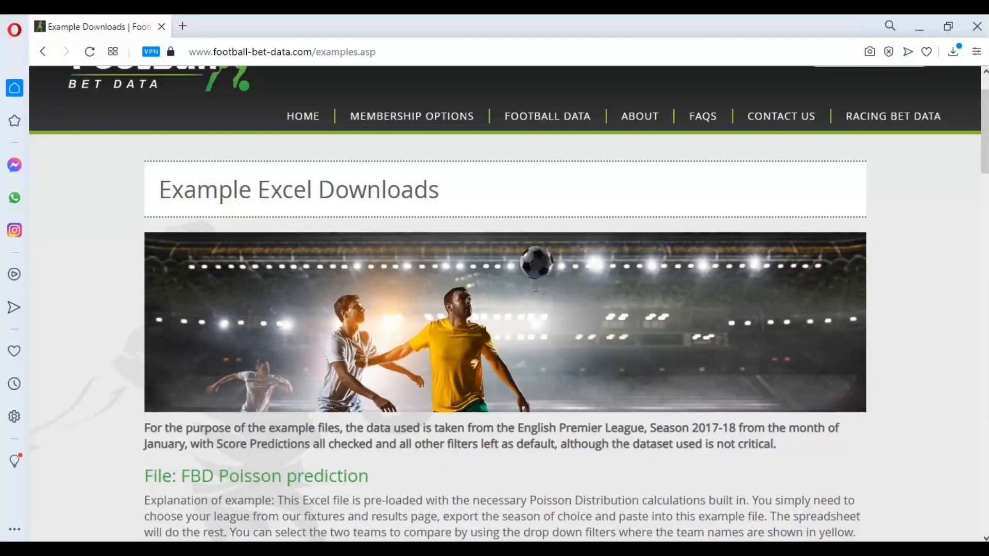
mouse_move(536, 293)
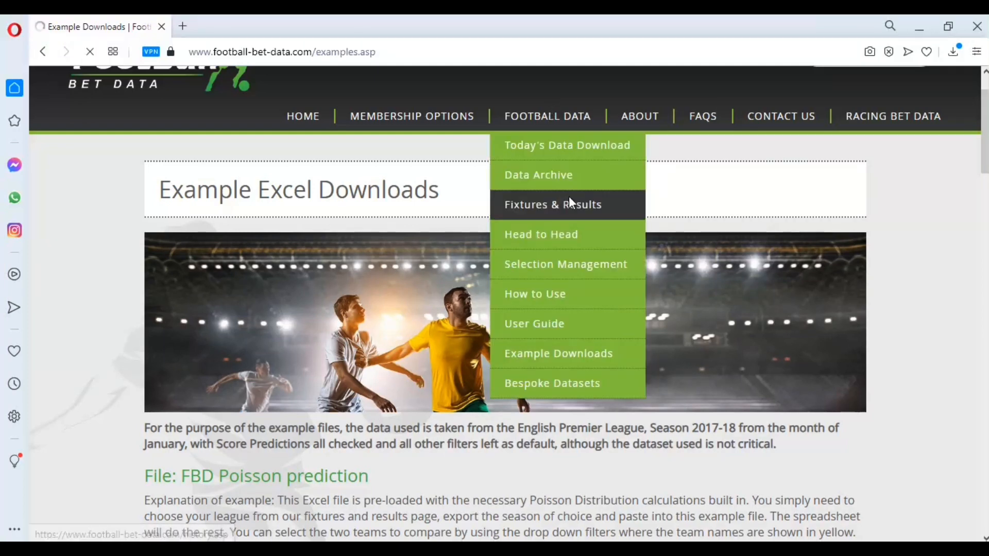
On Fixtures & Results, include the J1 2021 summer season and export directly to Excel
left_click(552, 205)
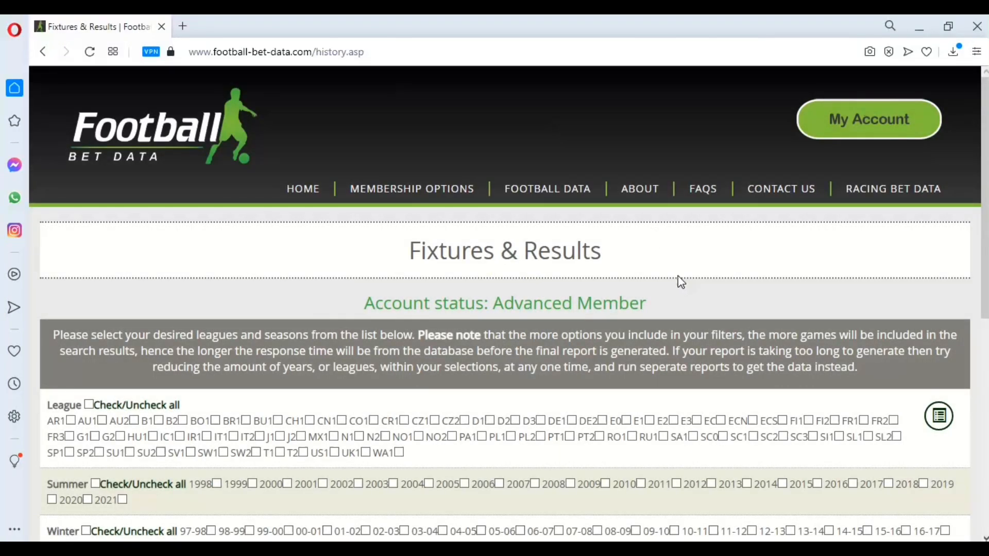
scroll("down", 3)
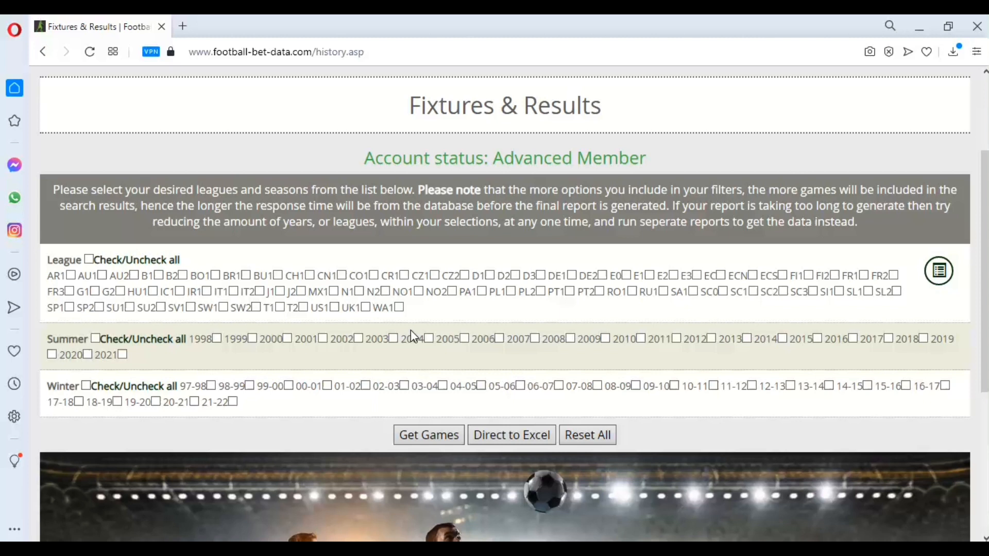
mouse_move(373, 357)
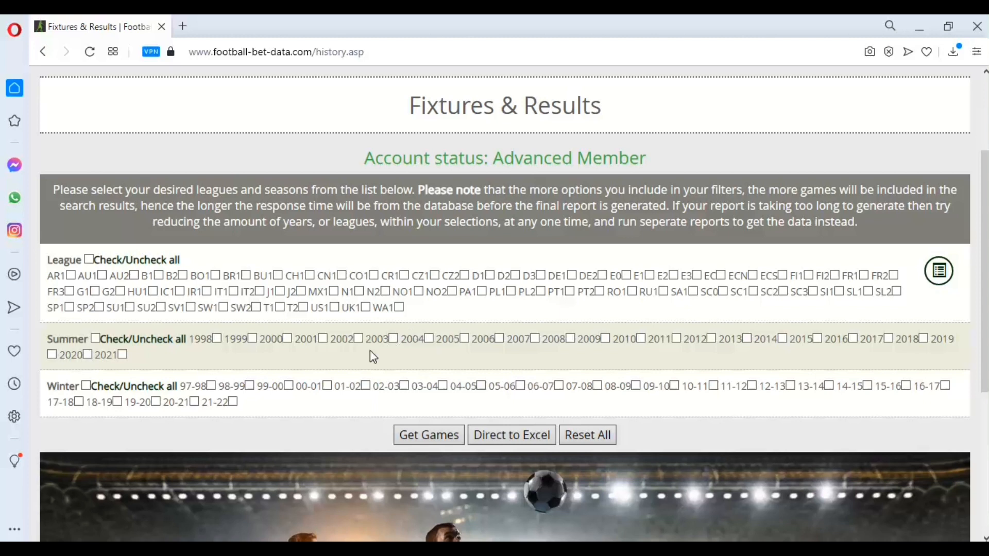
mouse_move(469, 350)
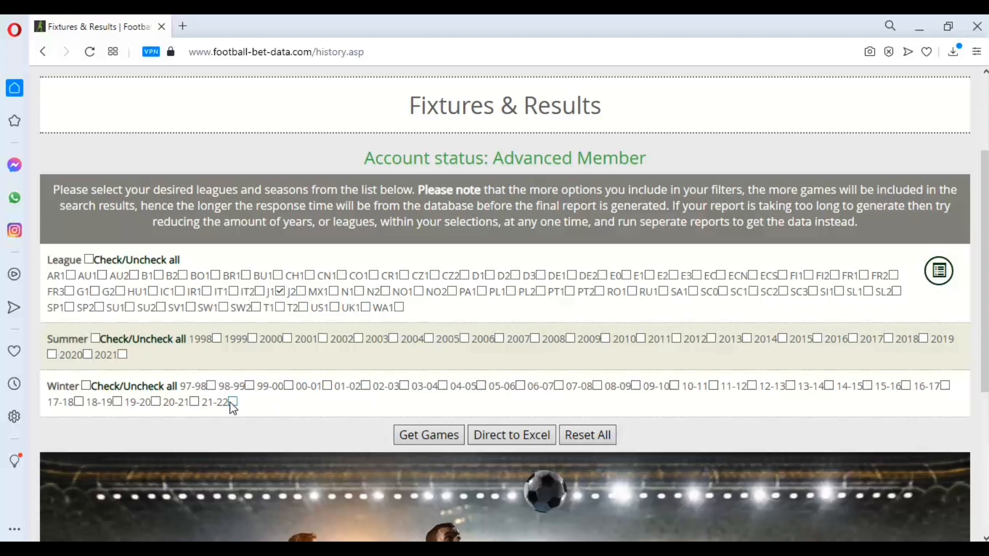
left_click(121, 354)
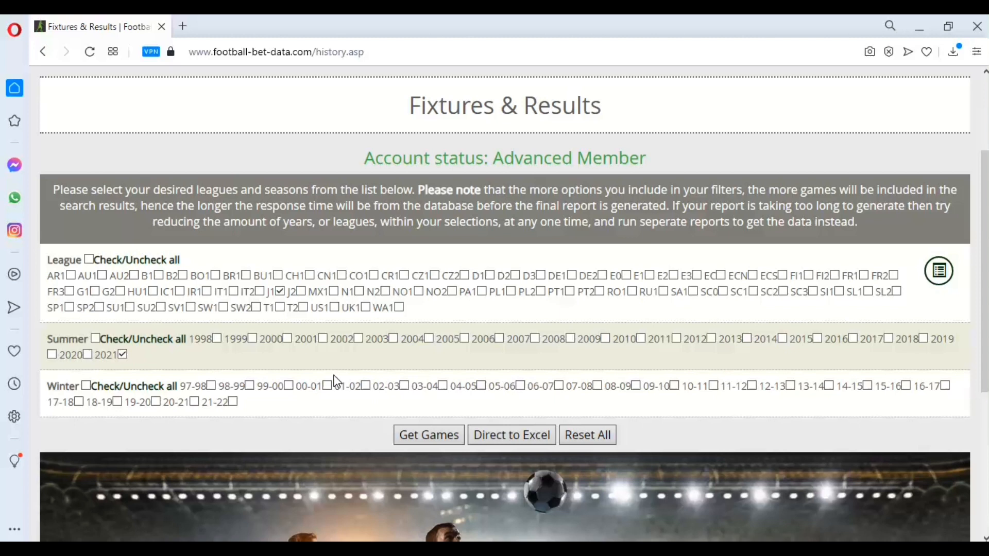
mouse_move(511, 435)
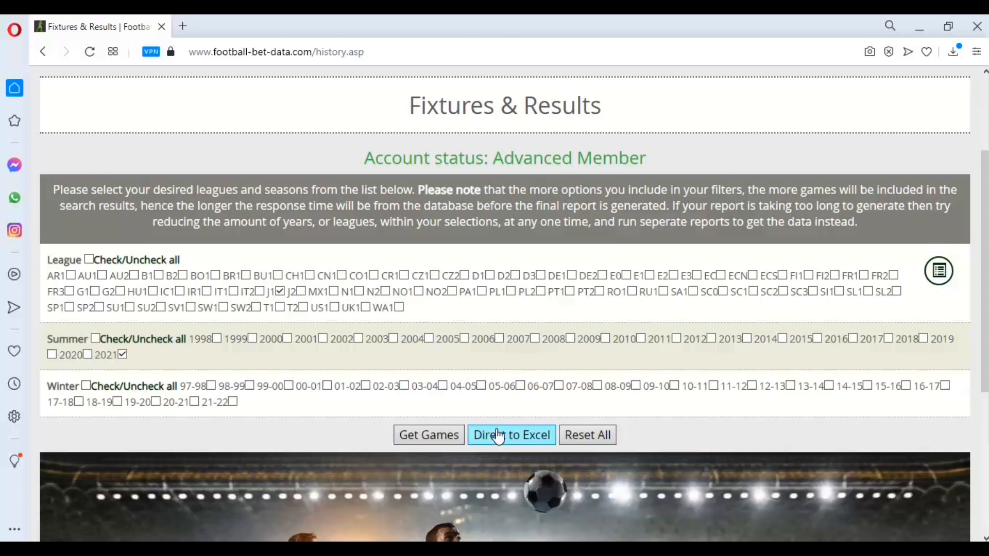
left_click(512, 434)
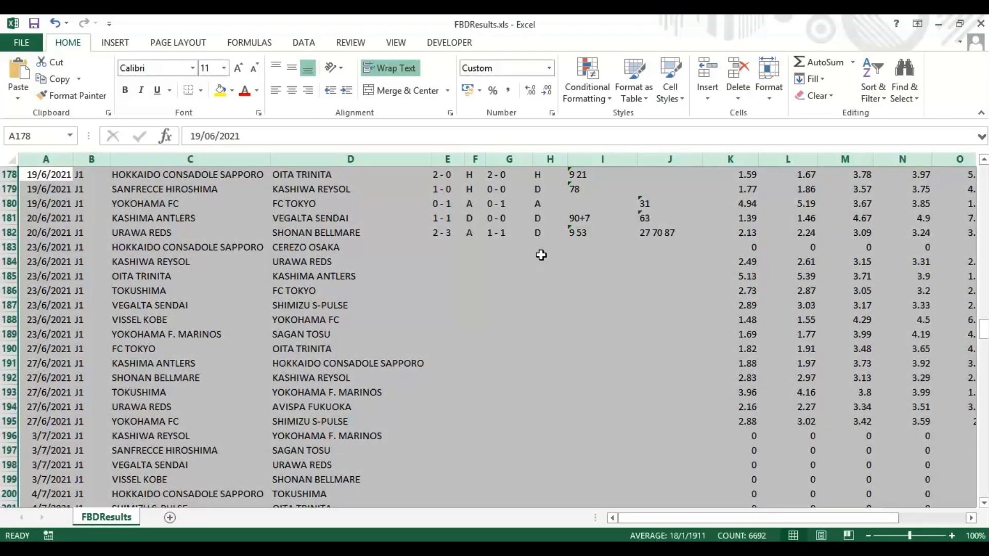
Locate and select row 189, the 23/6/2021 Yokohama F. Marinos vs Sagan Tosu fixture
scroll("up", 3)
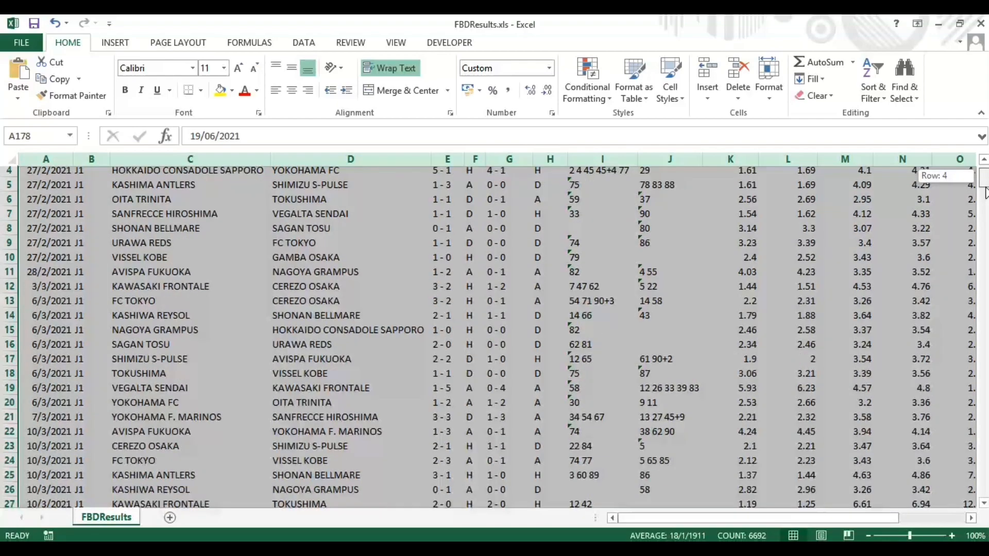
scroll("down", 3)
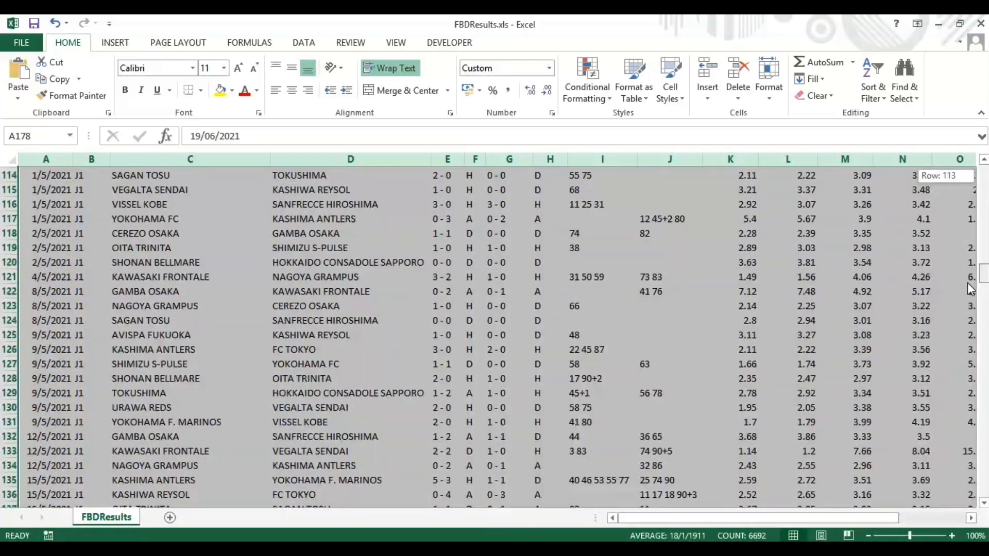
scroll("down", 3)
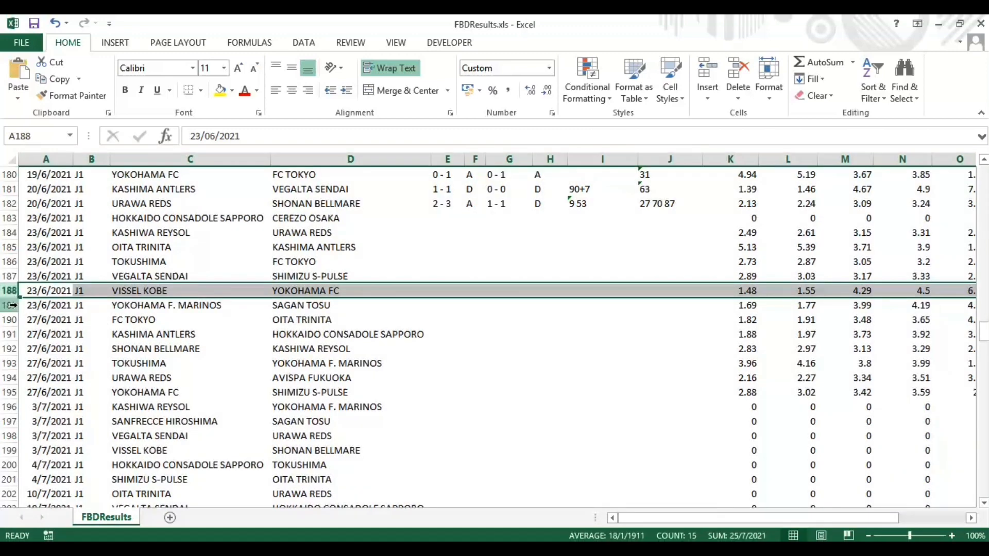
left_click(46, 306)
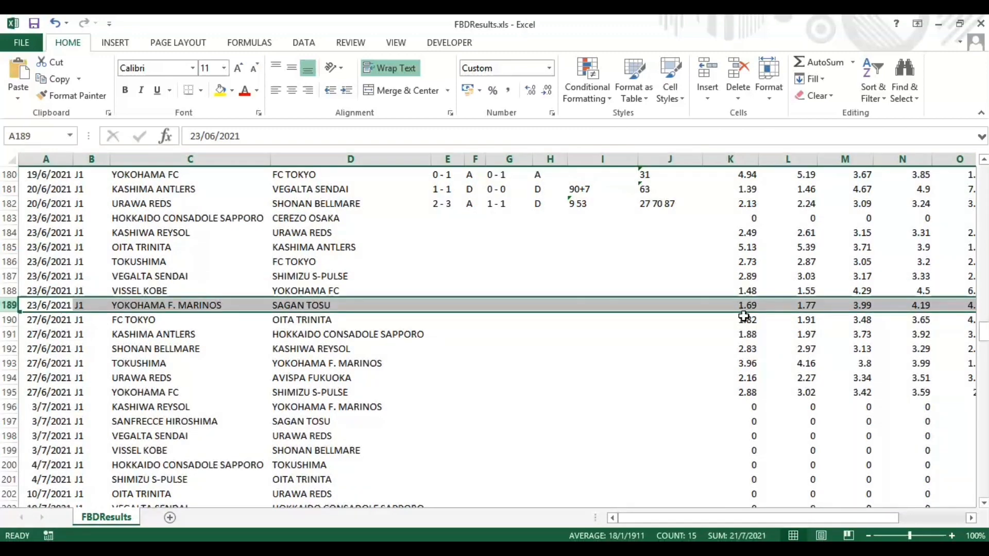
mouse_move(920, 400)
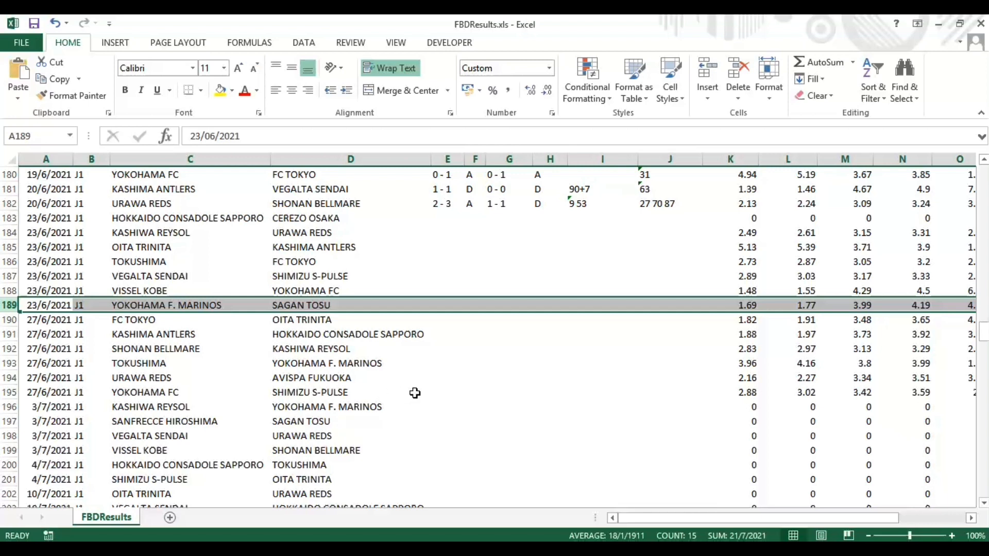
mouse_move(981, 354)
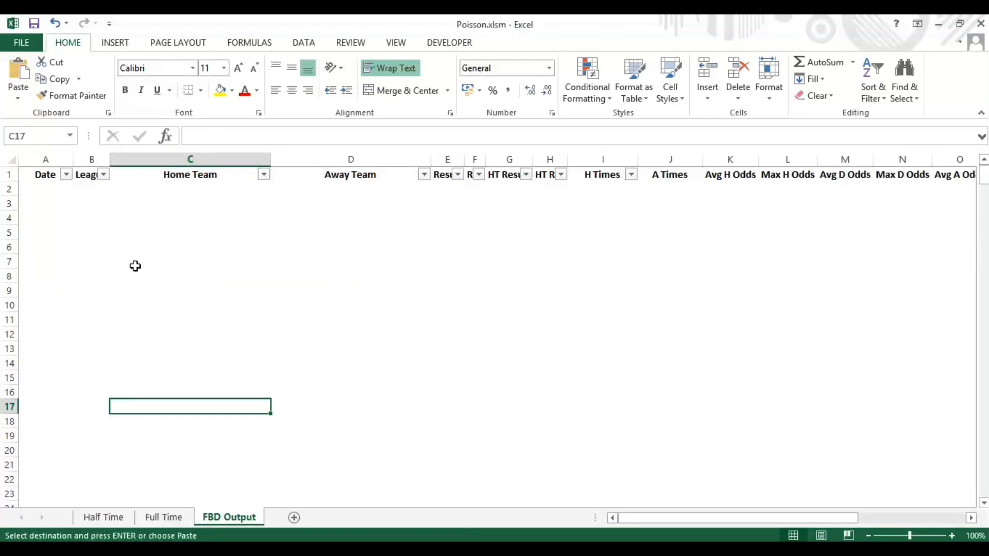
Review the IFERROR helper formulas in columns V and X, then select cell A1 for pasting
scroll("right", 3)
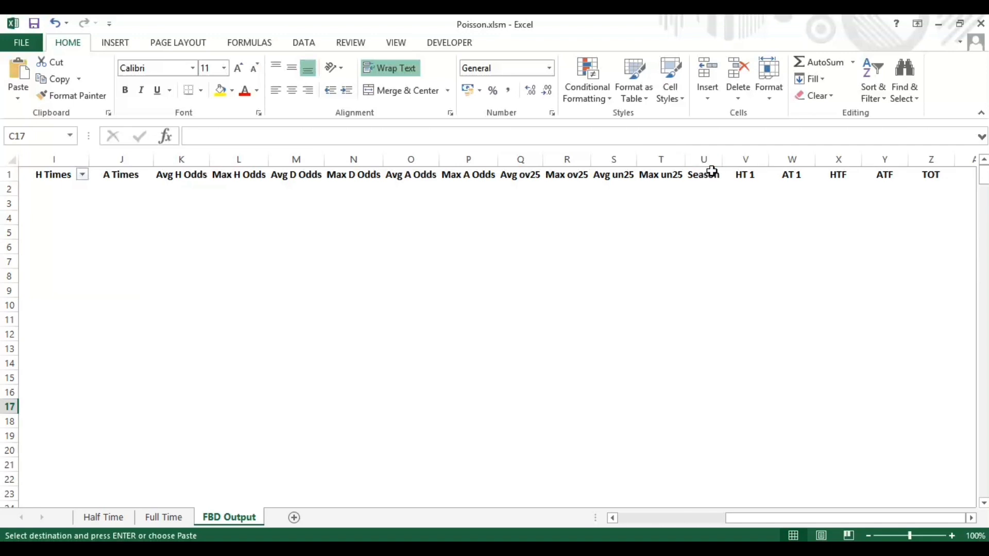
mouse_move(750, 183)
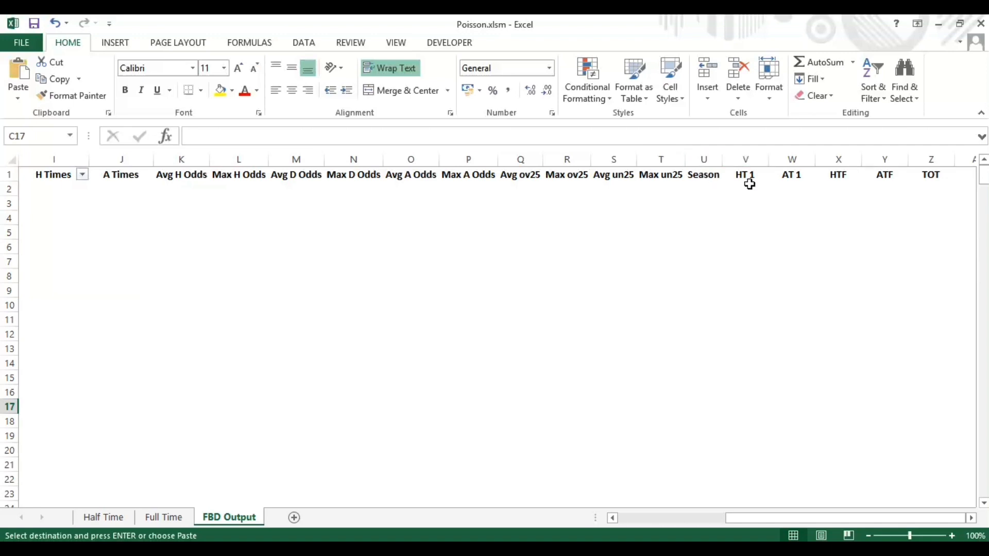
left_click(838, 188)
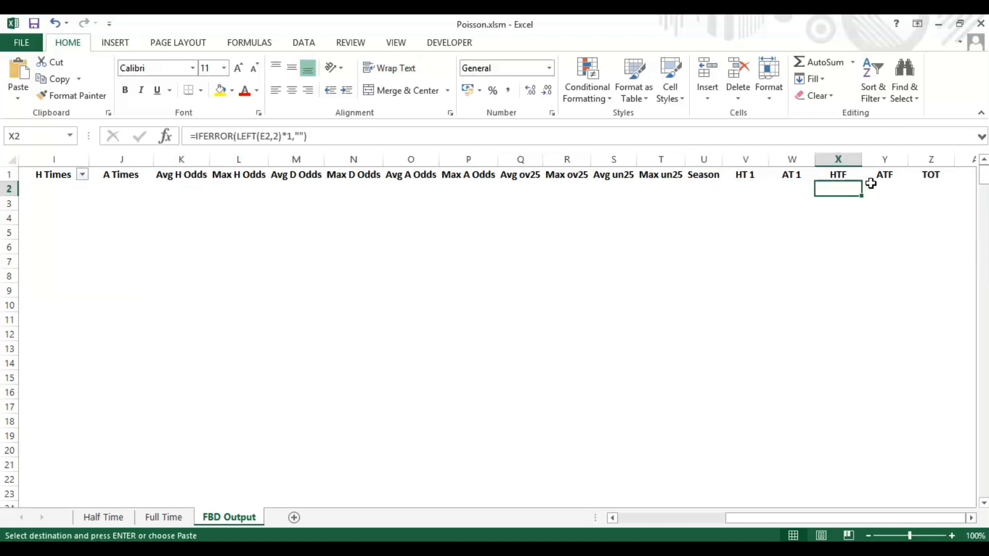
left_click(931, 188)
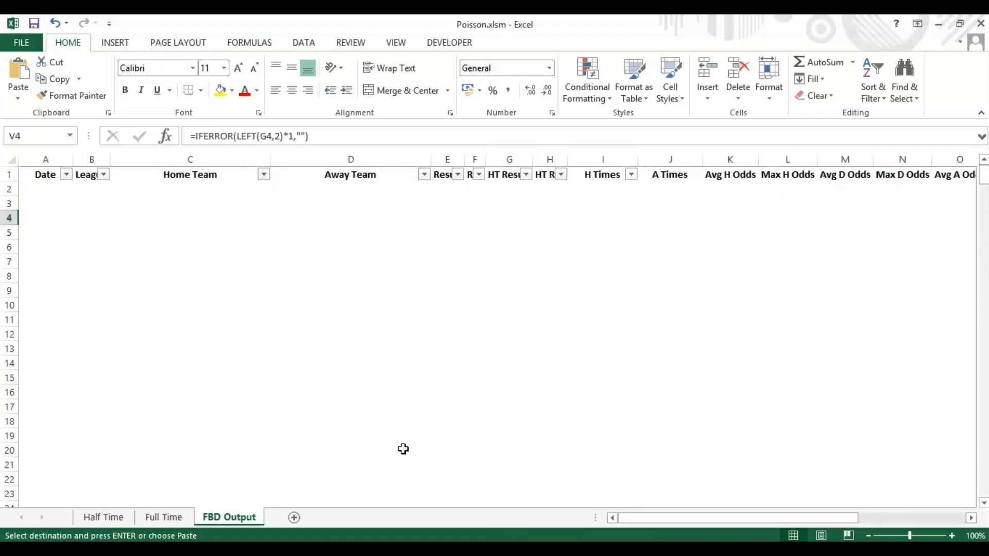
left_click(45, 174)
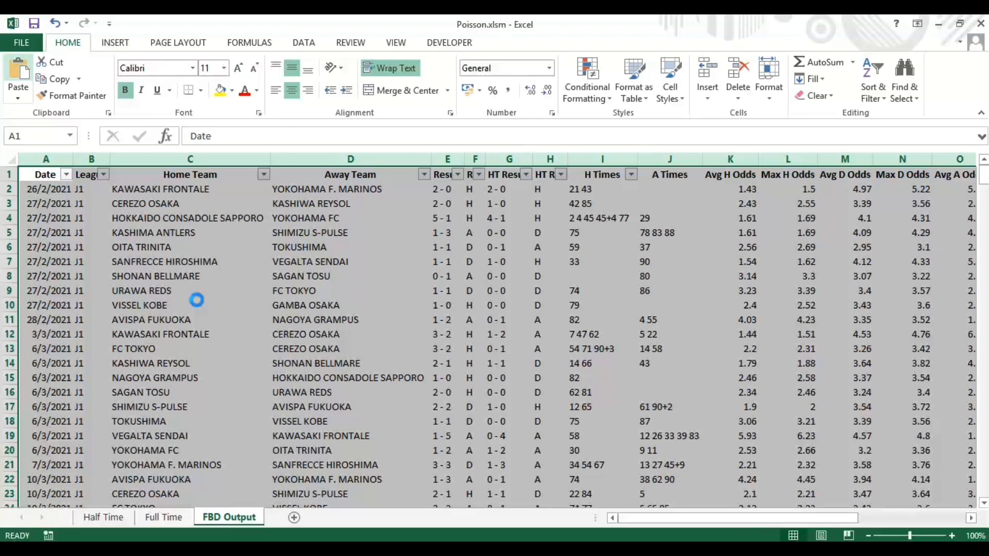
Paste the copied J1 2021 results into the FBD Output sheet from cell A1
key("ctrl+c")
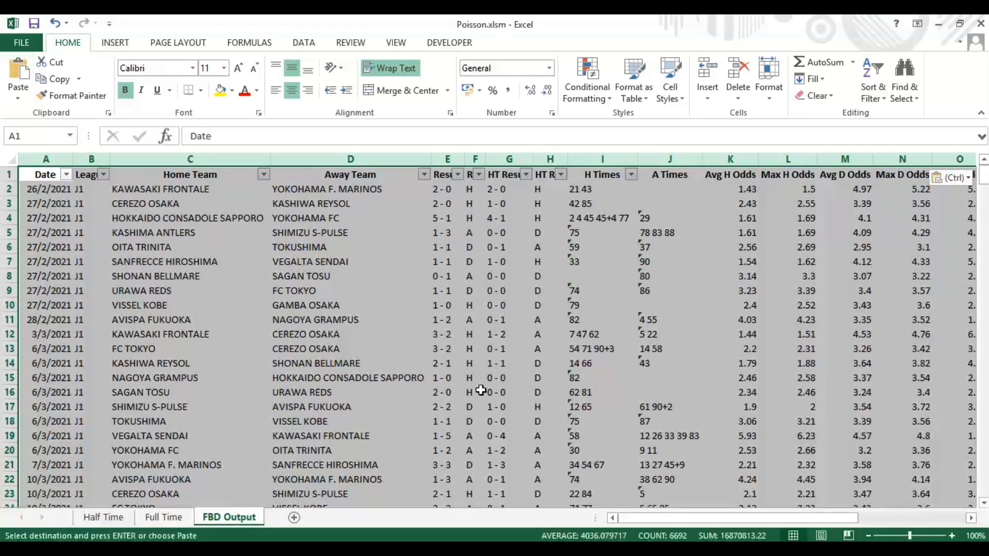
mouse_move(524, 397)
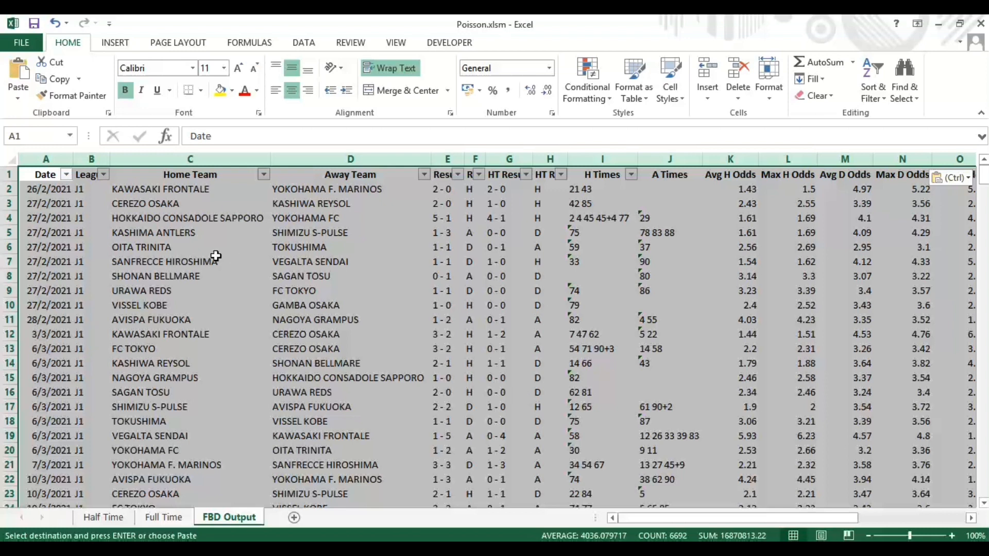
mouse_move(186, 246)
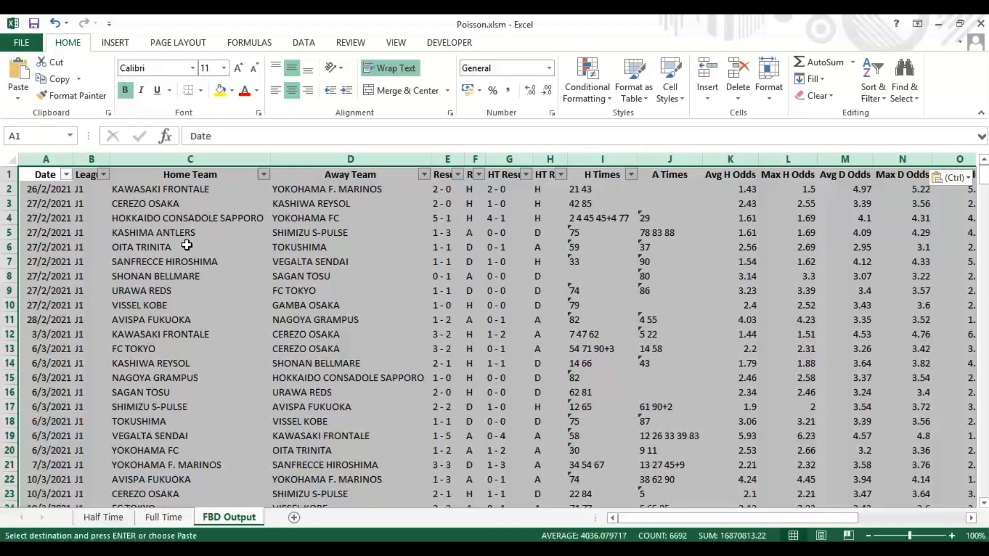
mouse_move(379, 272)
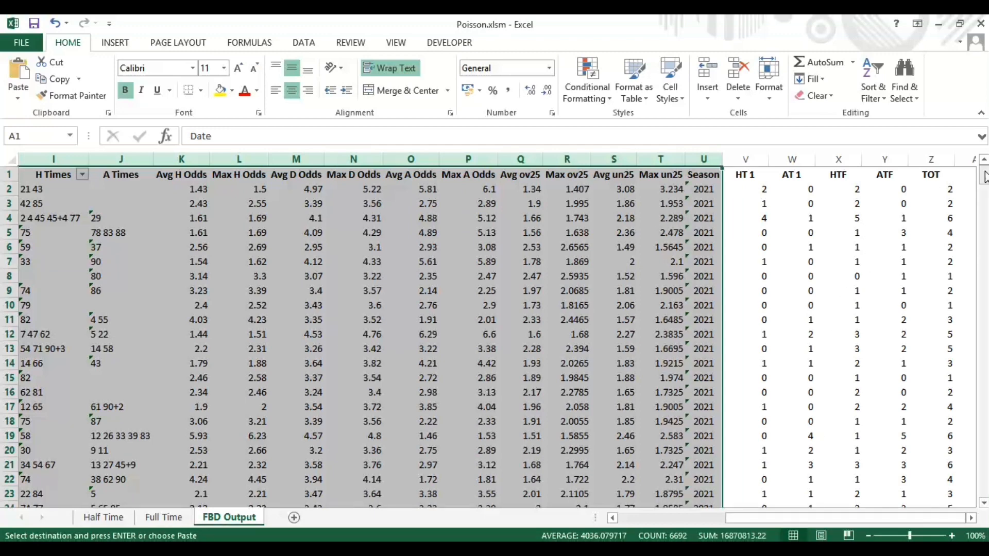
scroll("down", 3)
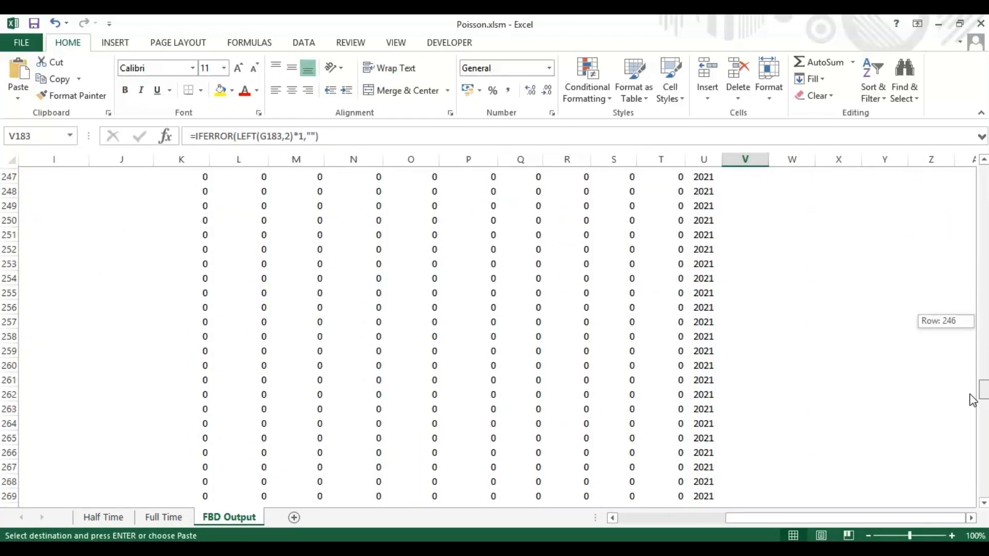
scroll("down", 3)
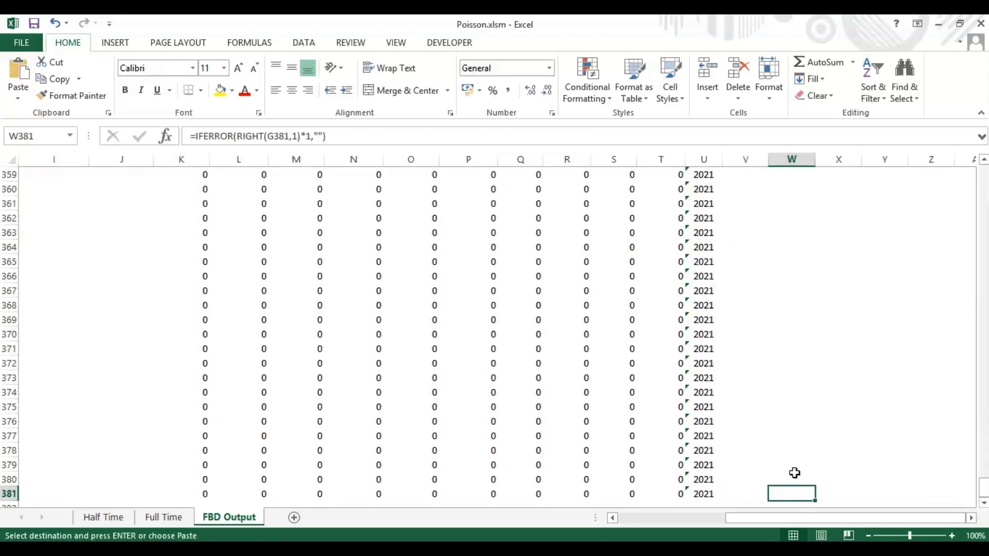
left_click(930, 494)
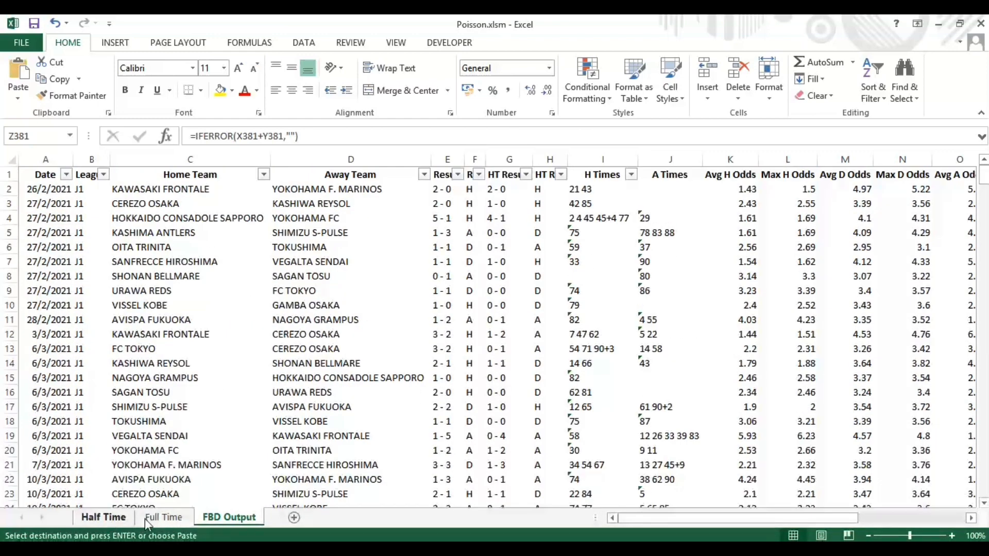
Show the Full Time sheet and review its scored and conceded COUNTIFS formulas
left_click(163, 517)
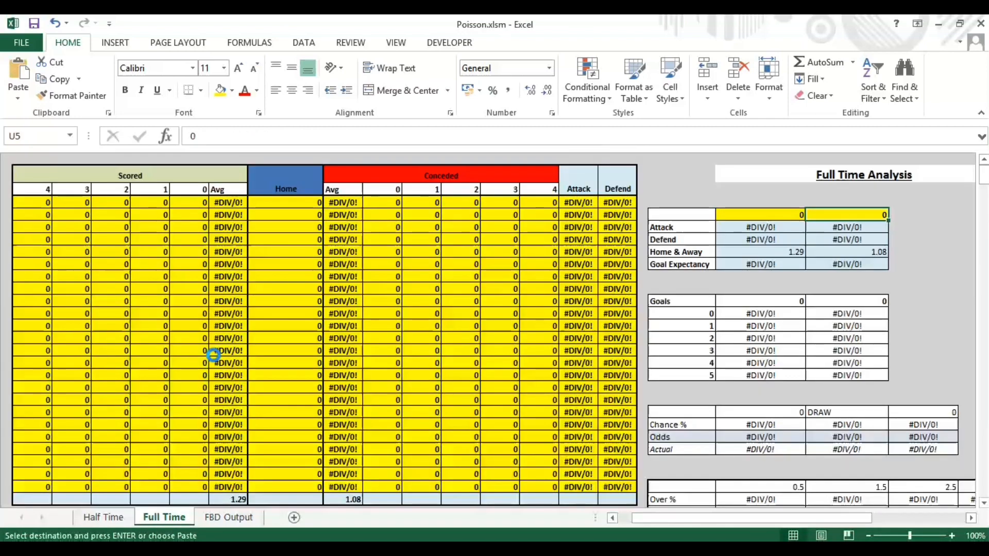
mouse_move(218, 270)
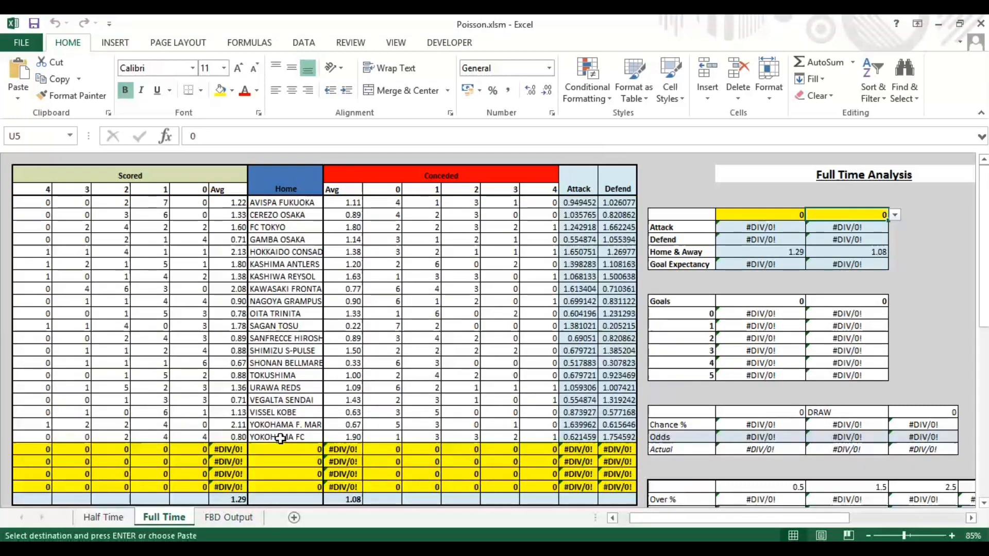
mouse_move(290, 264)
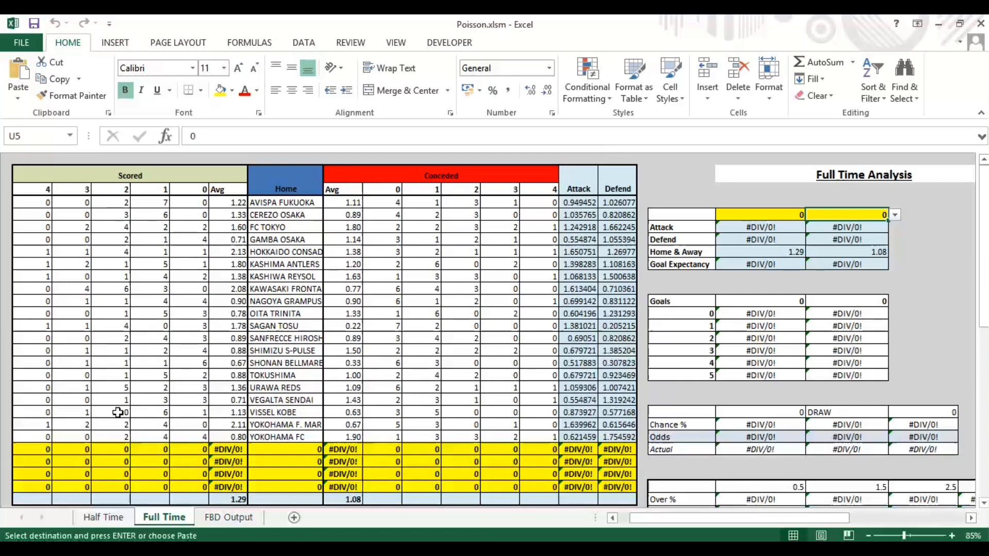
left_click(436, 251)
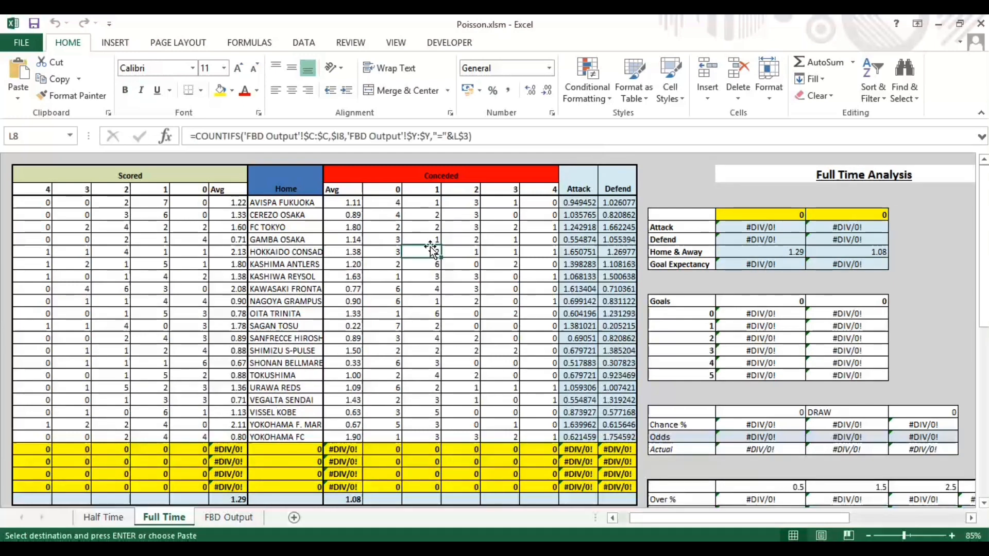
left_click(87, 252)
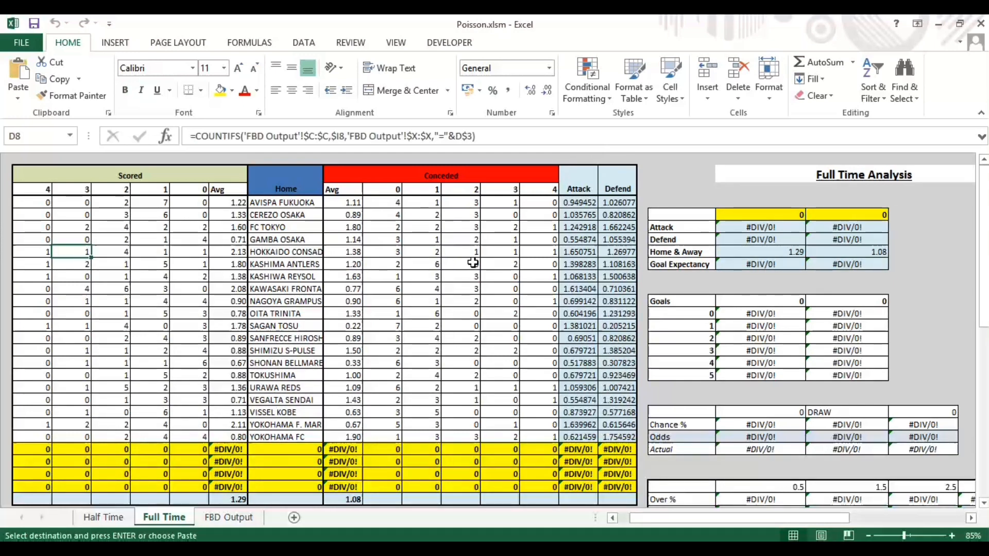
left_click(476, 264)
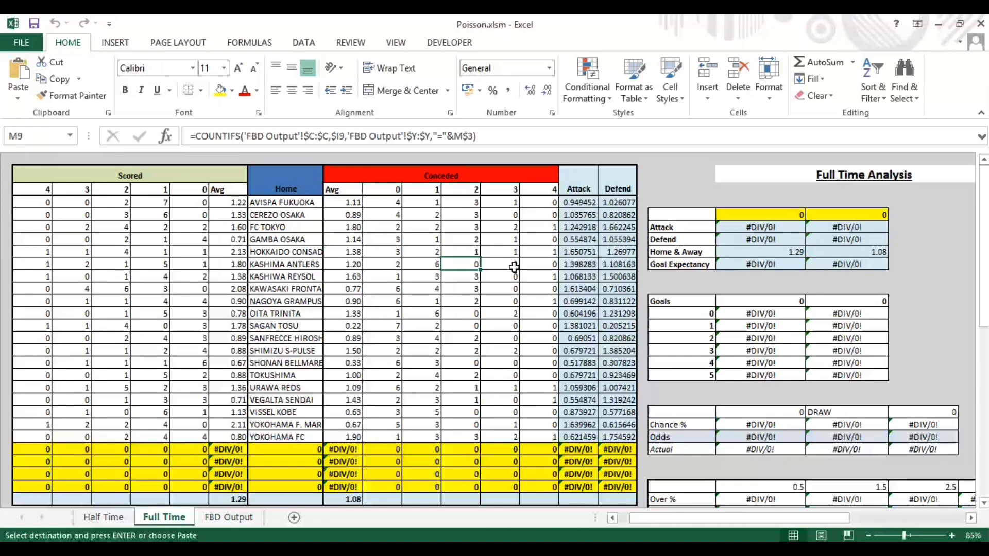
mouse_move(261, 205)
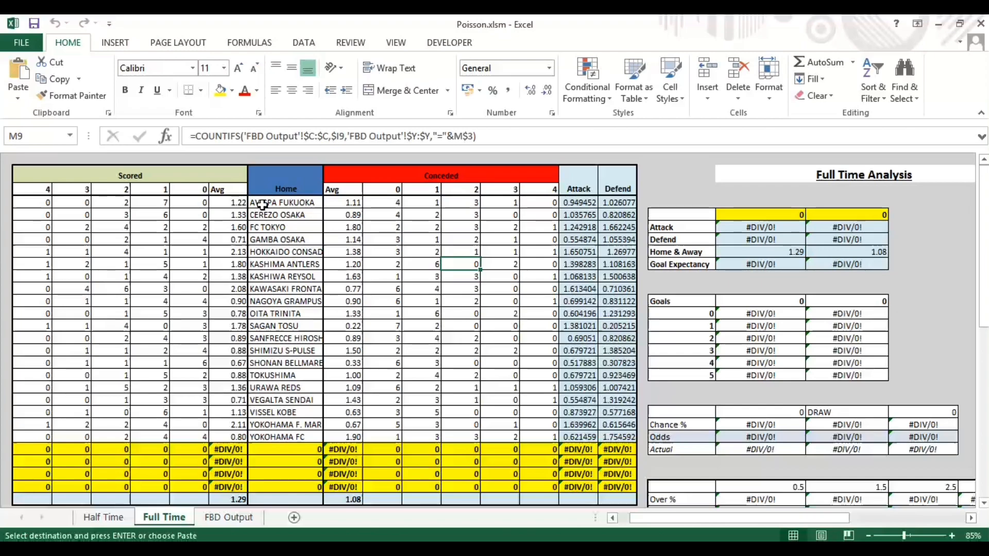
Review the attack strength formula and move across to the Full Time Analysis area
scroll("down", 3)
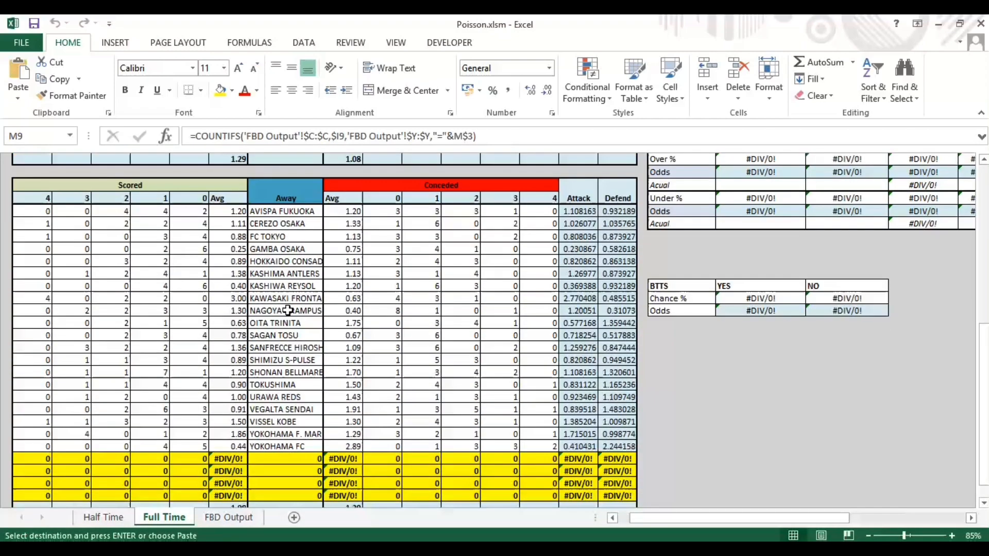
scroll("down", 3)
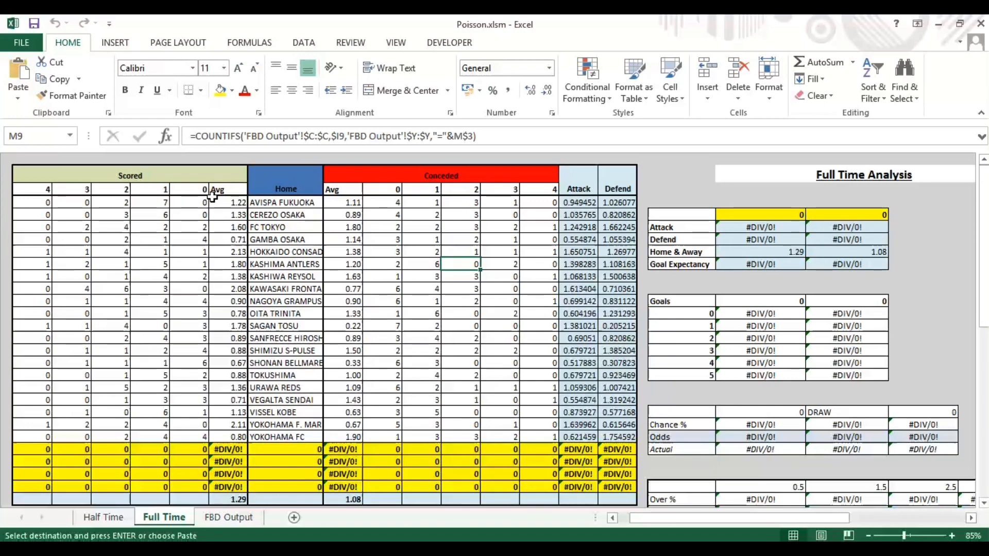
mouse_move(211, 208)
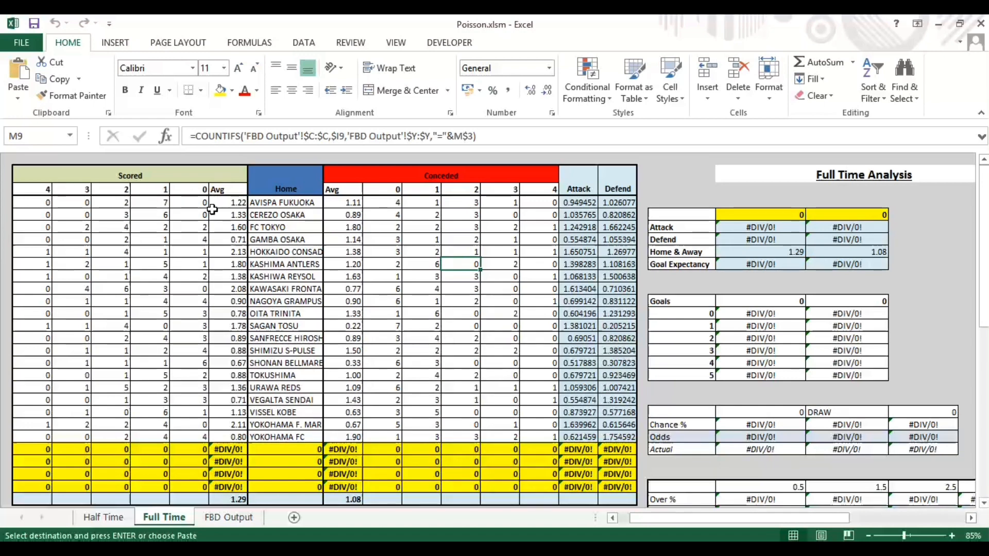
mouse_move(318, 300)
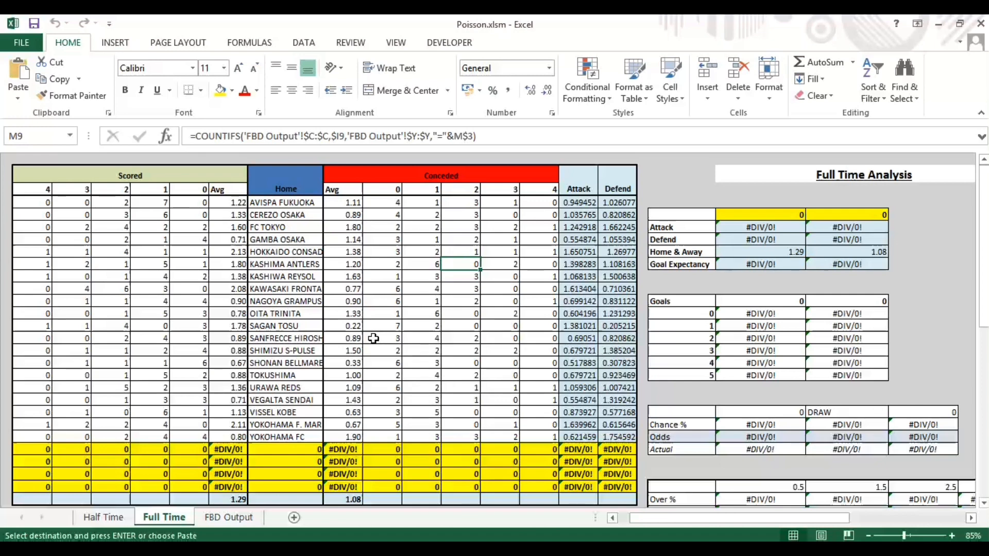
mouse_move(233, 226)
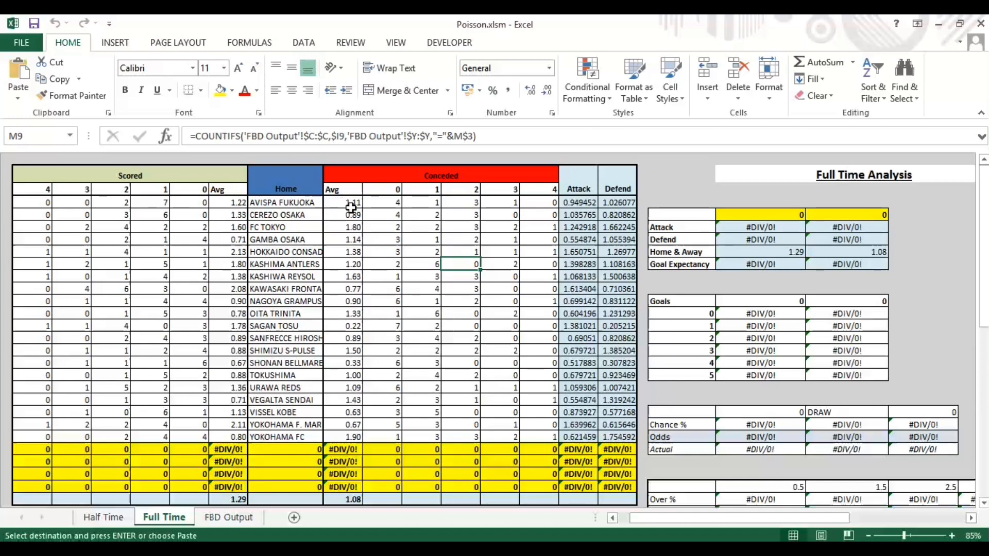
left_click(578, 214)
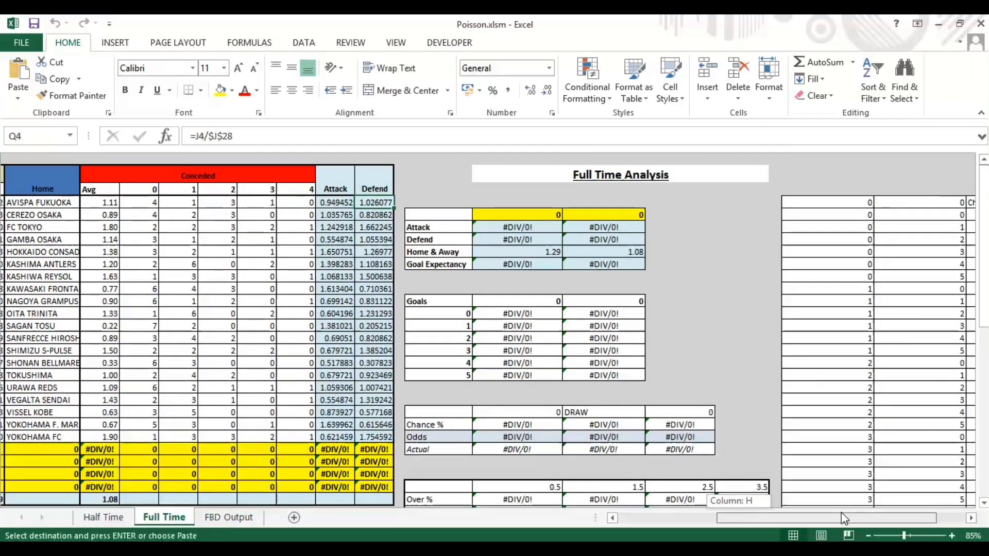
scroll("right", 3)
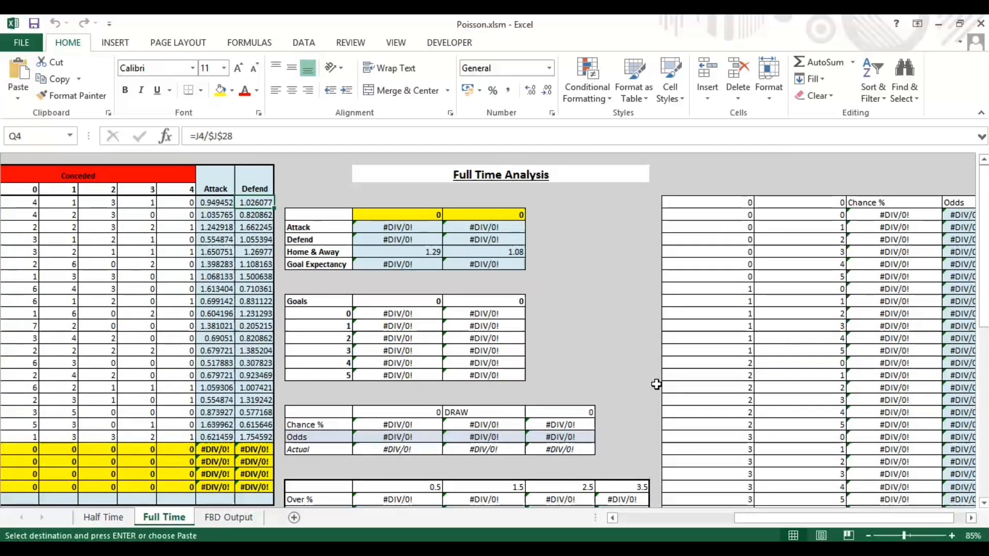
mouse_move(656, 371)
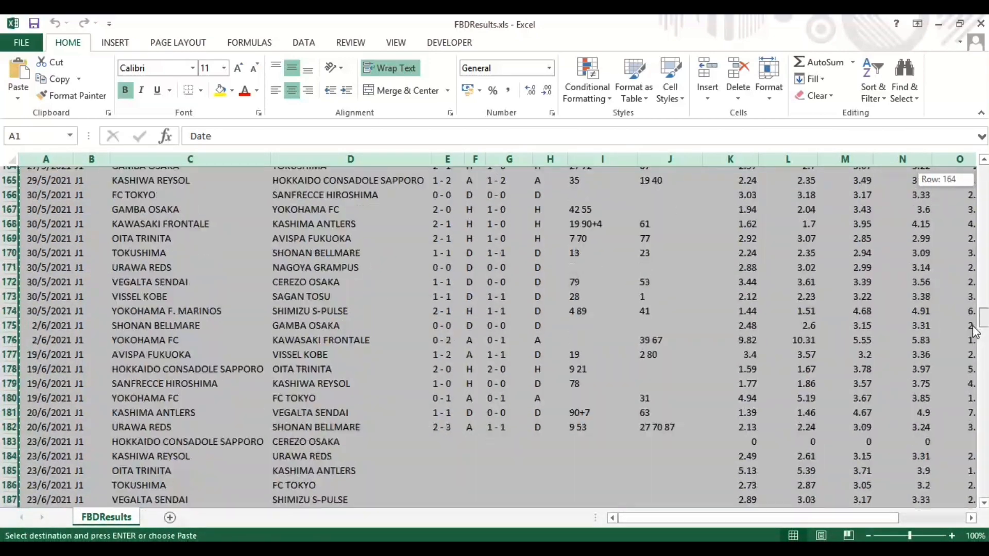
scroll("down", 3)
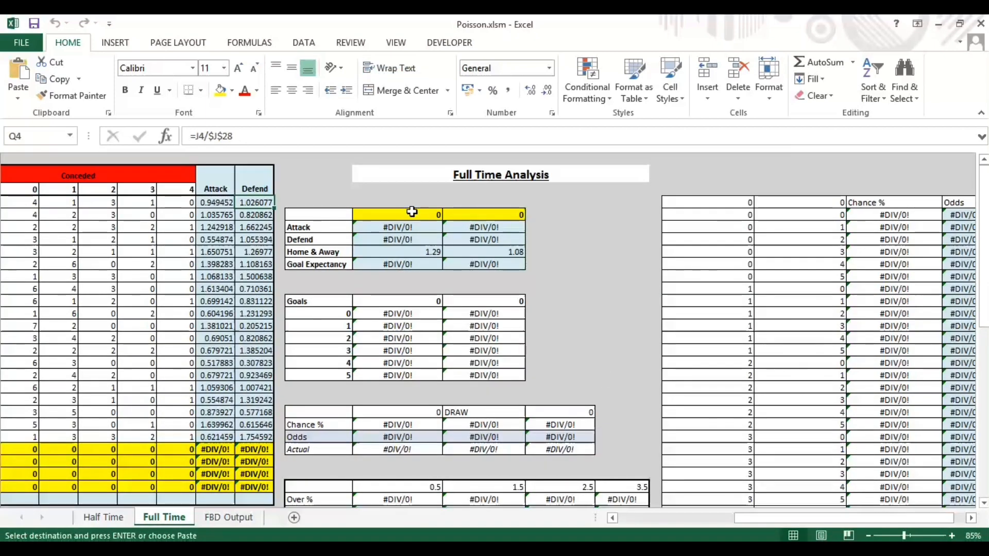
Choose YOKOHAMA F. MARINOS as home team and SAGAN TOSU as away team in the yellow cells
left_click(449, 215)
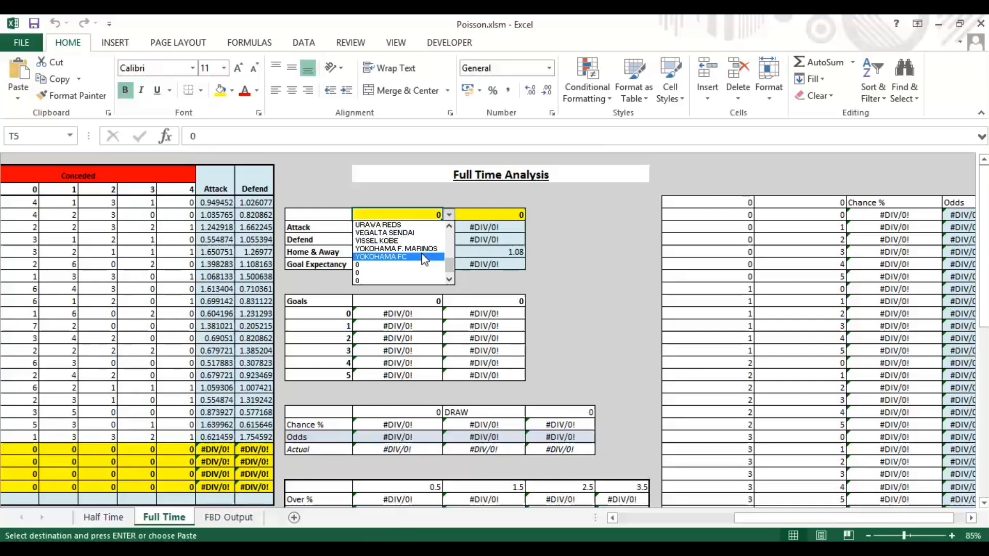
left_click(396, 248)
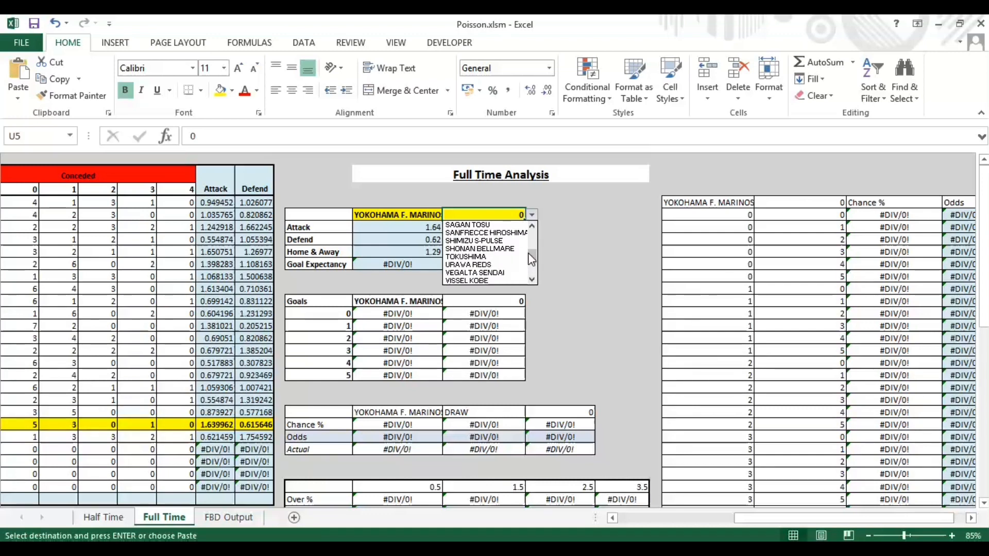
left_click(467, 224)
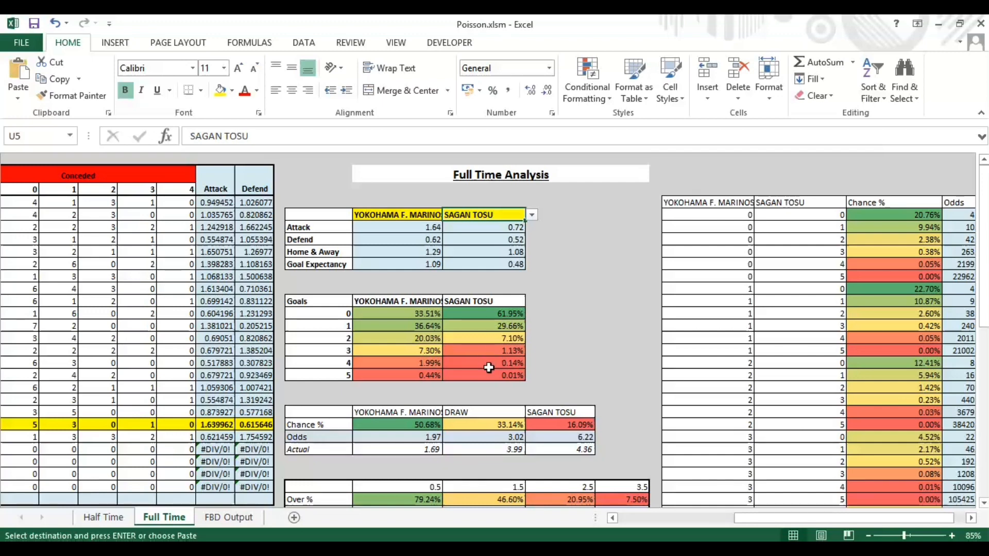
mouse_move(544, 361)
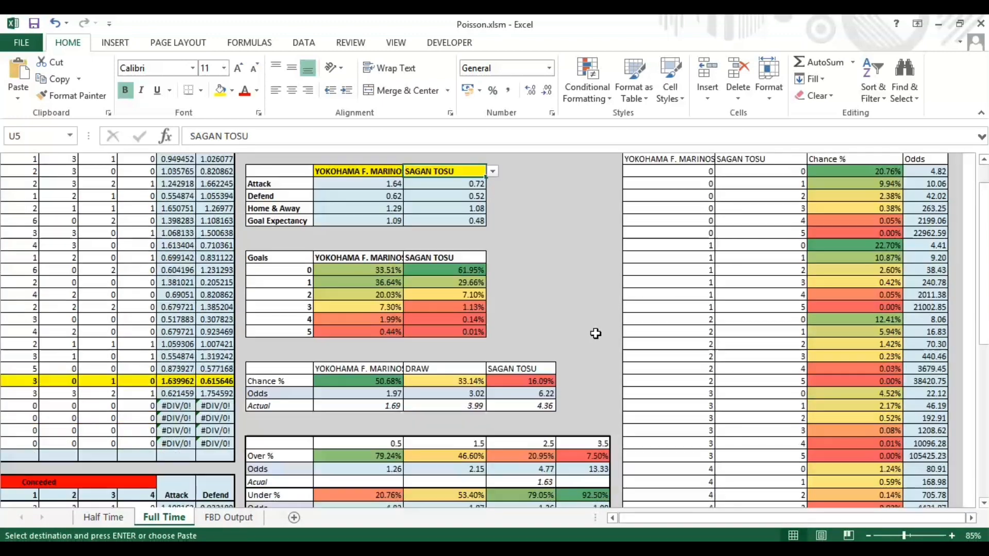
scroll("up", 3)
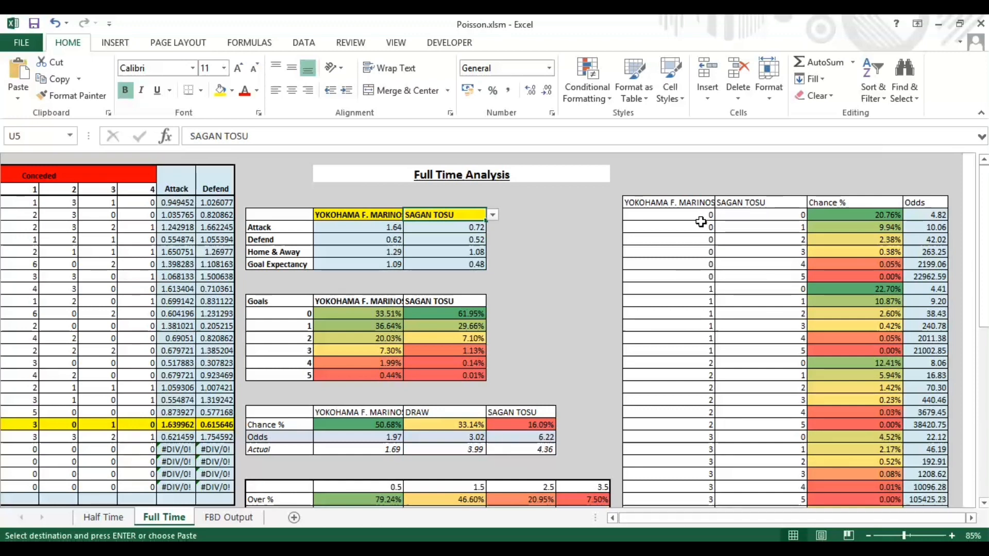
mouse_move(708, 224)
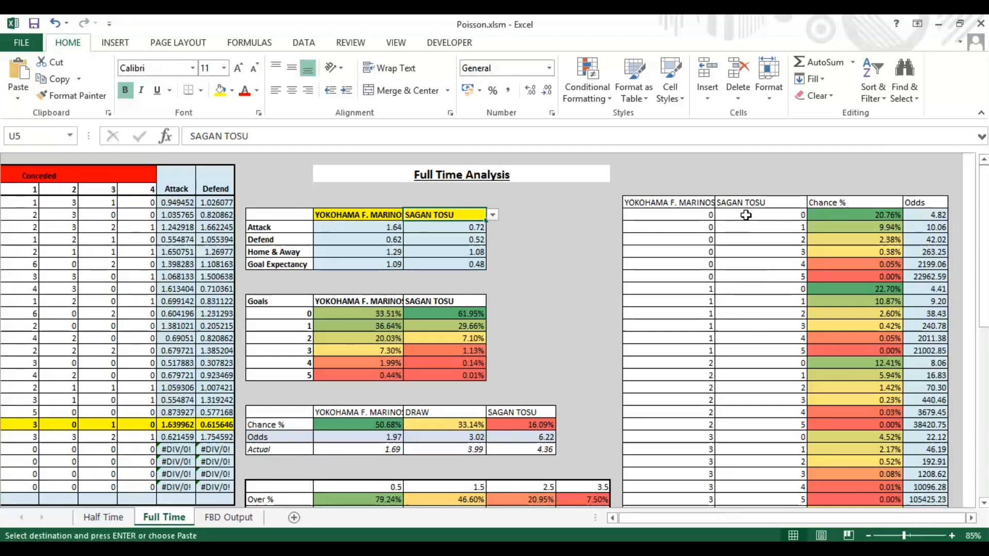
mouse_move(723, 213)
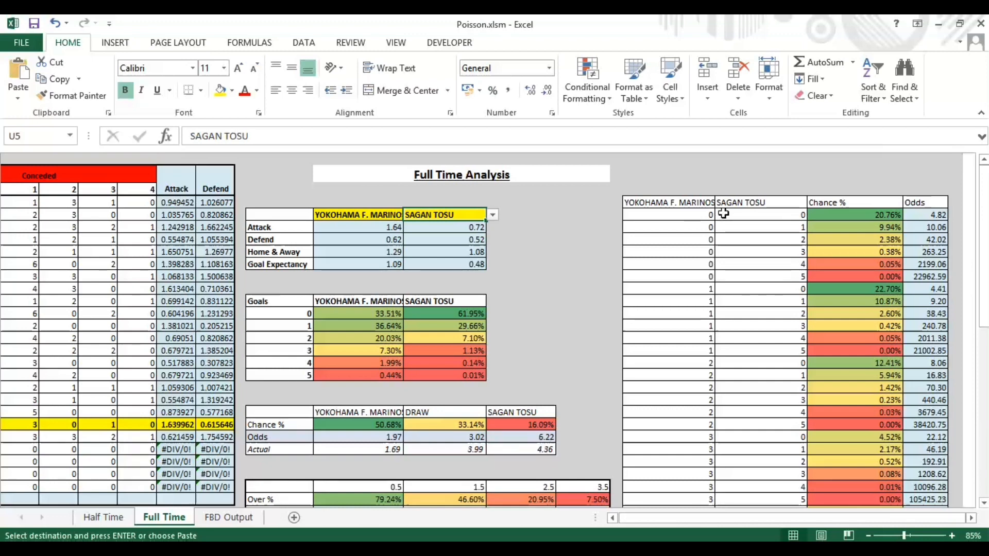
mouse_move(898, 217)
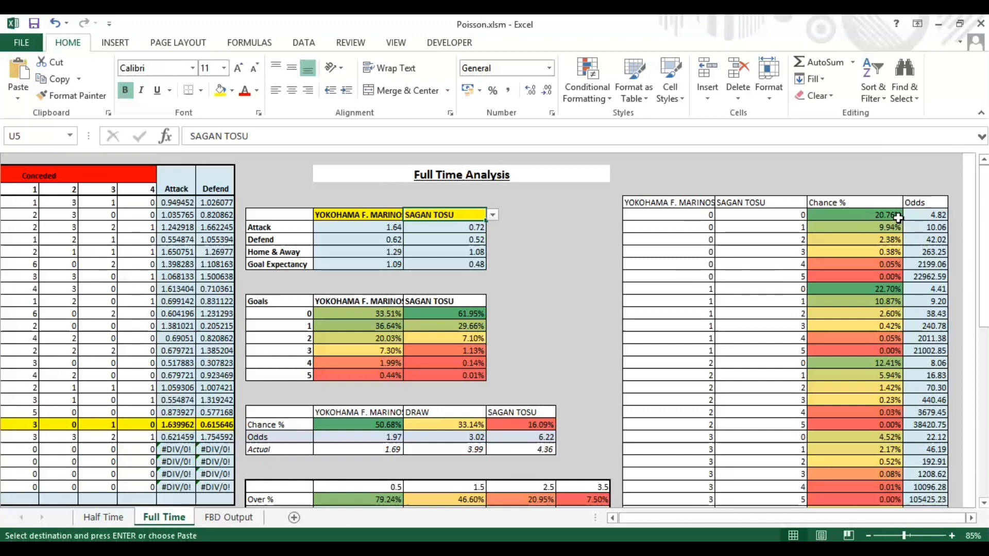
mouse_move(897, 290)
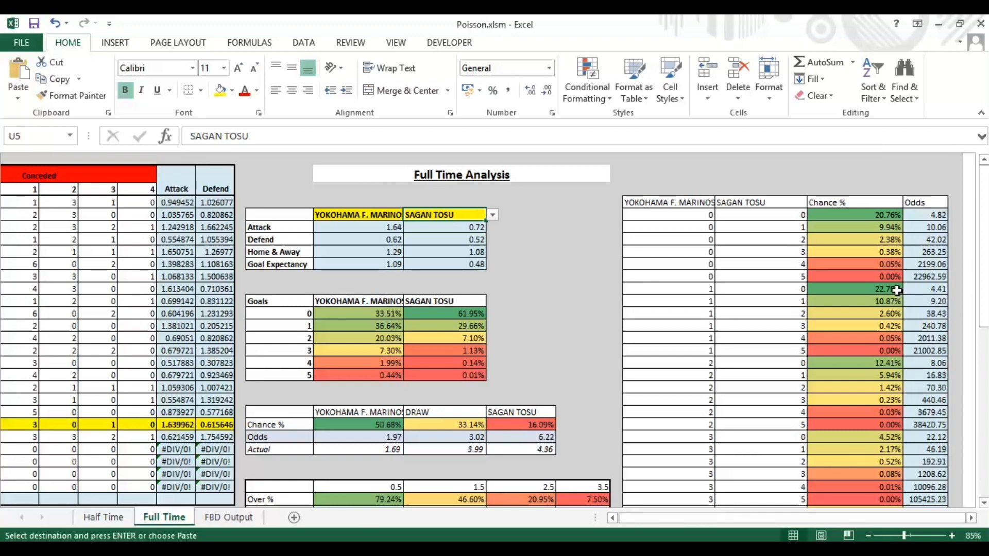
mouse_move(900, 290)
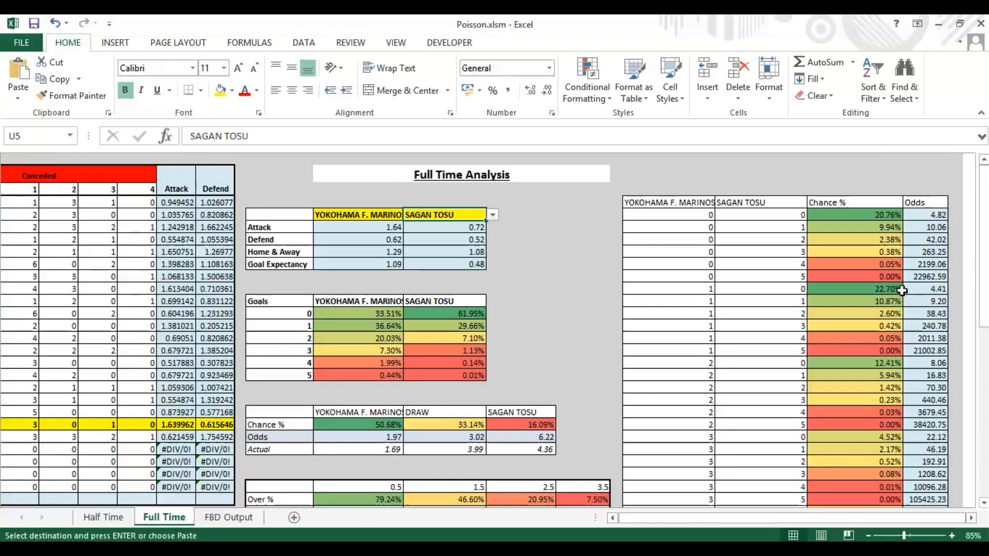
mouse_move(893, 363)
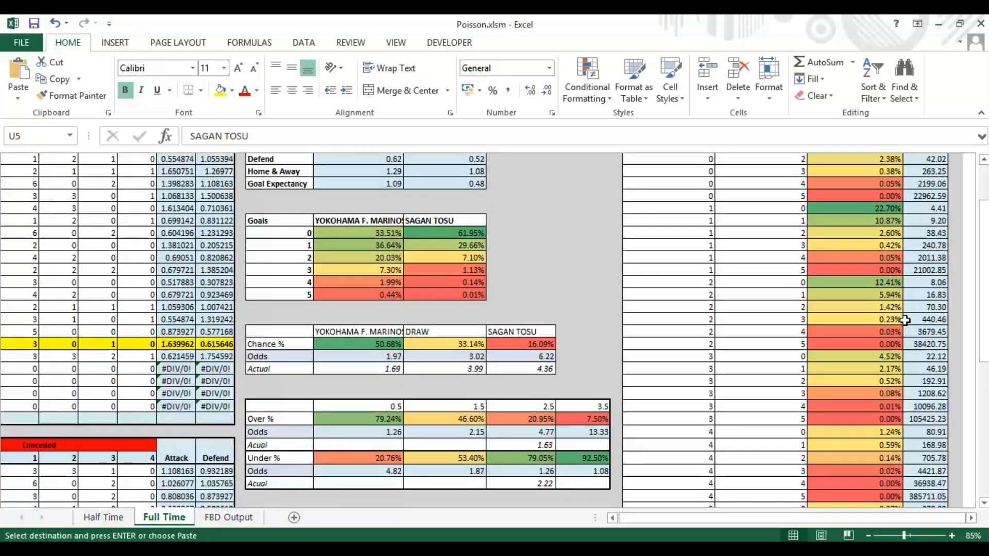
scroll("up", 3)
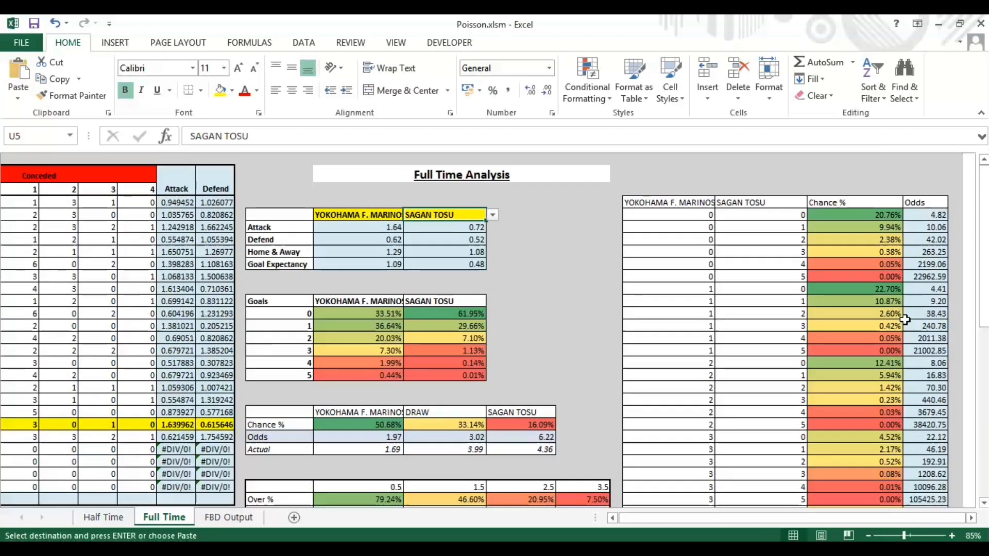
mouse_move(855, 301)
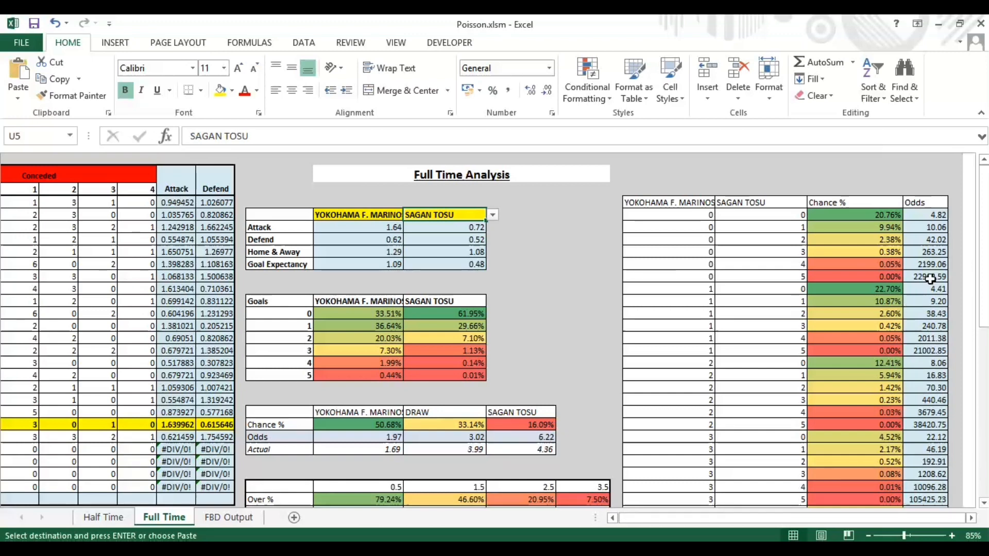
mouse_move(939, 290)
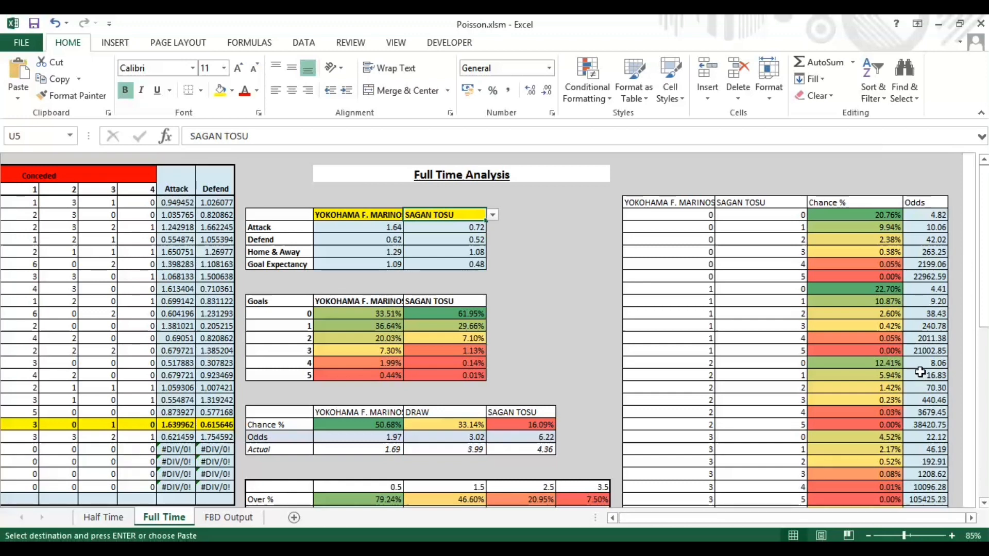
mouse_move(865, 375)
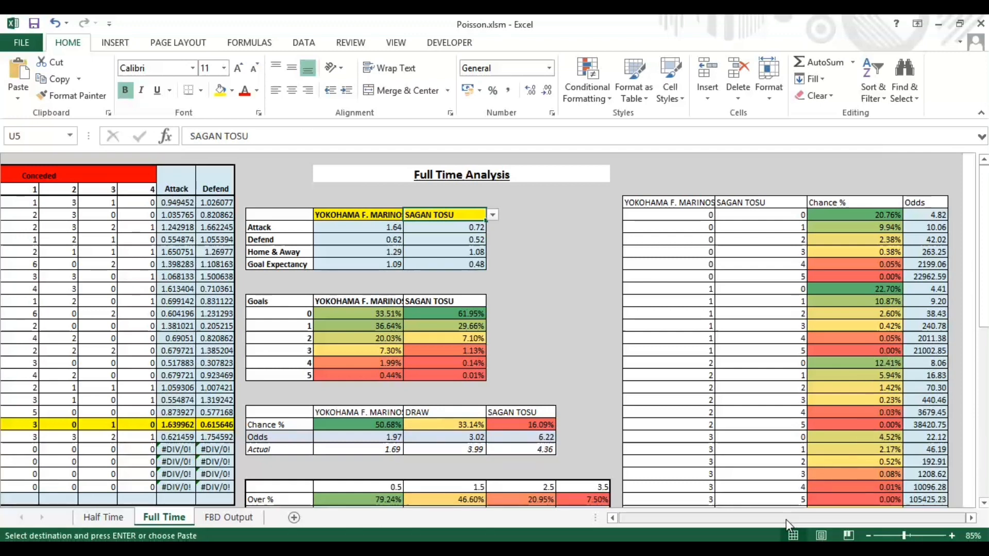
mouse_move(796, 523)
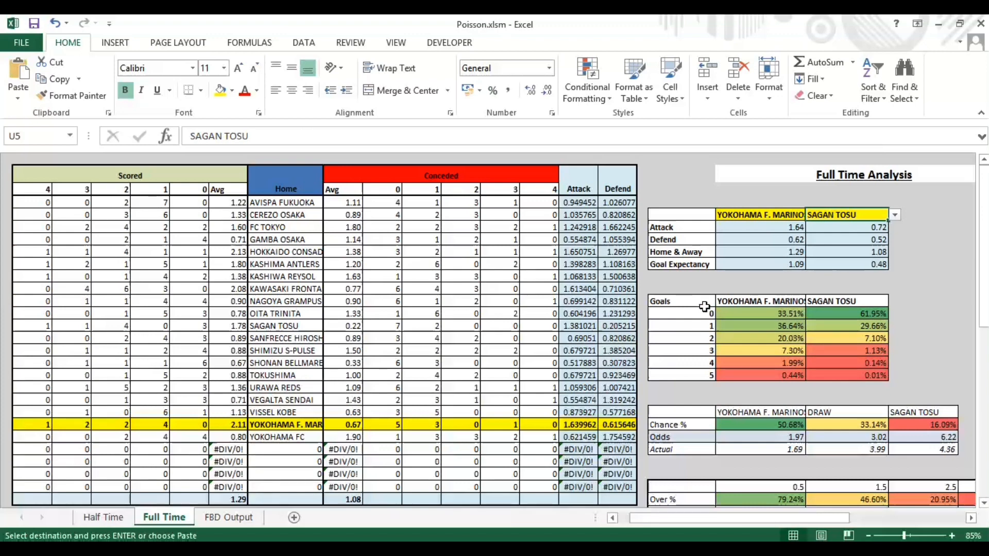
mouse_move(761, 309)
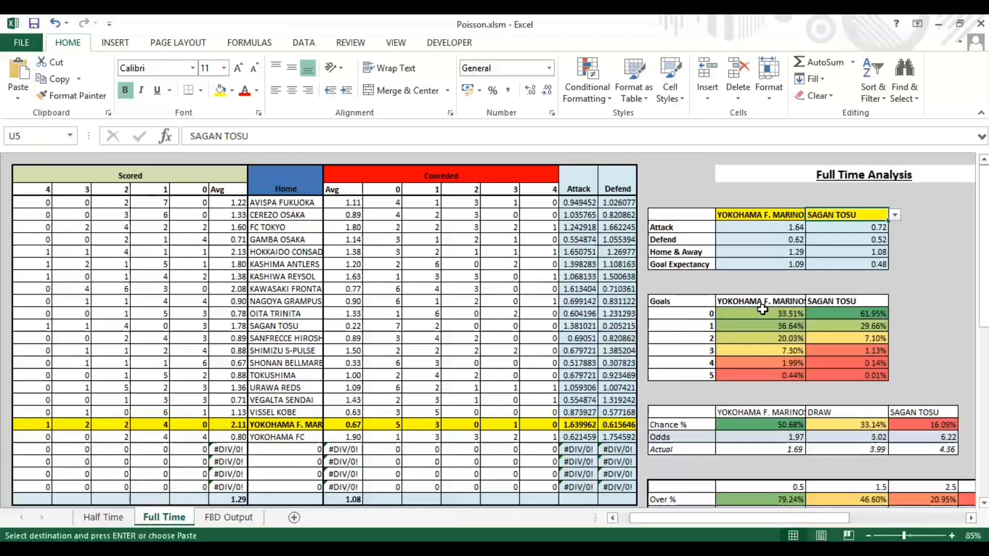
mouse_move(824, 315)
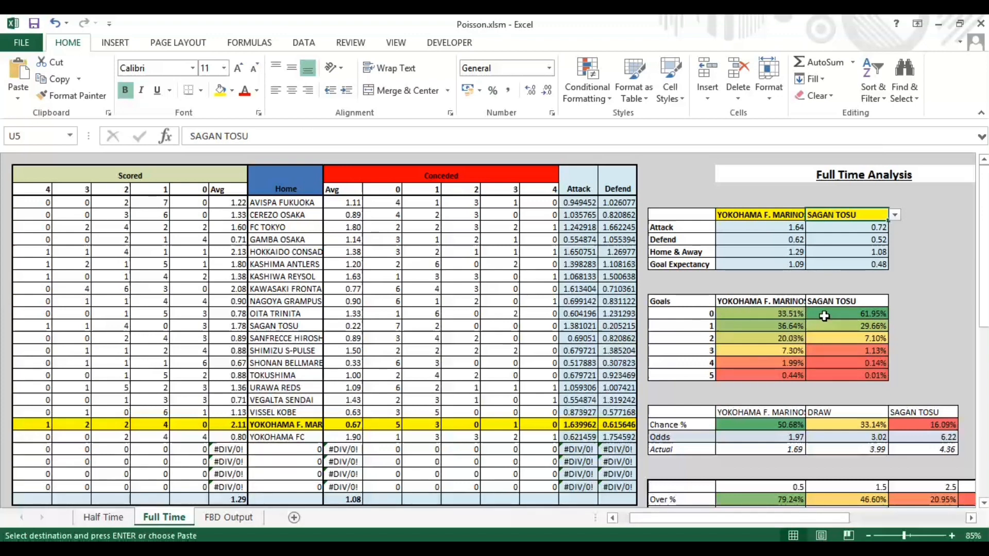
mouse_move(769, 322)
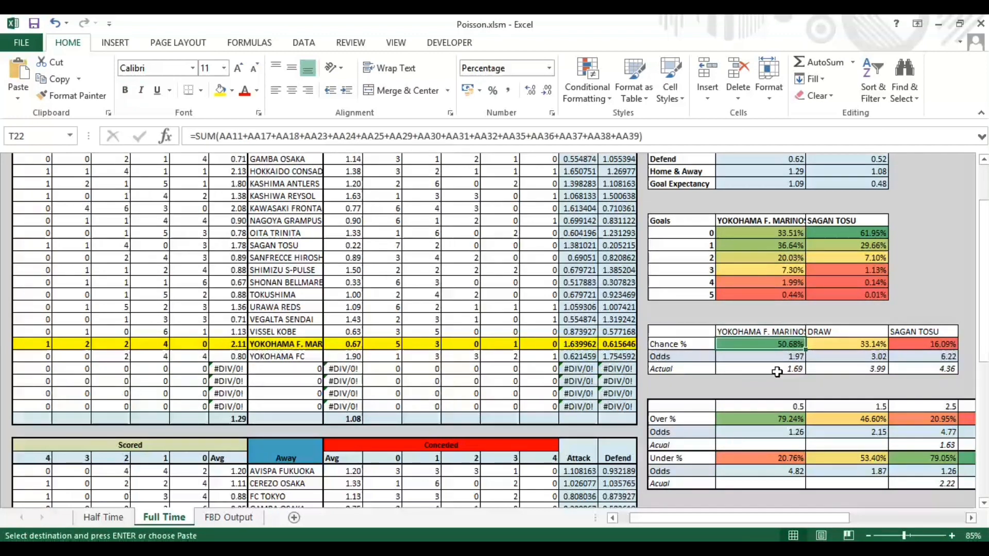
left_click(791, 357)
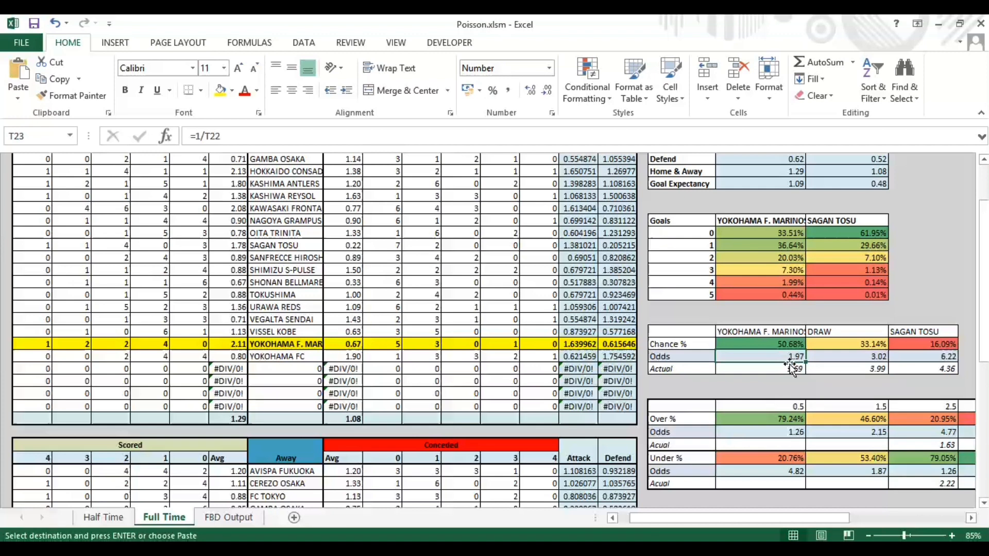
left_click(761, 369)
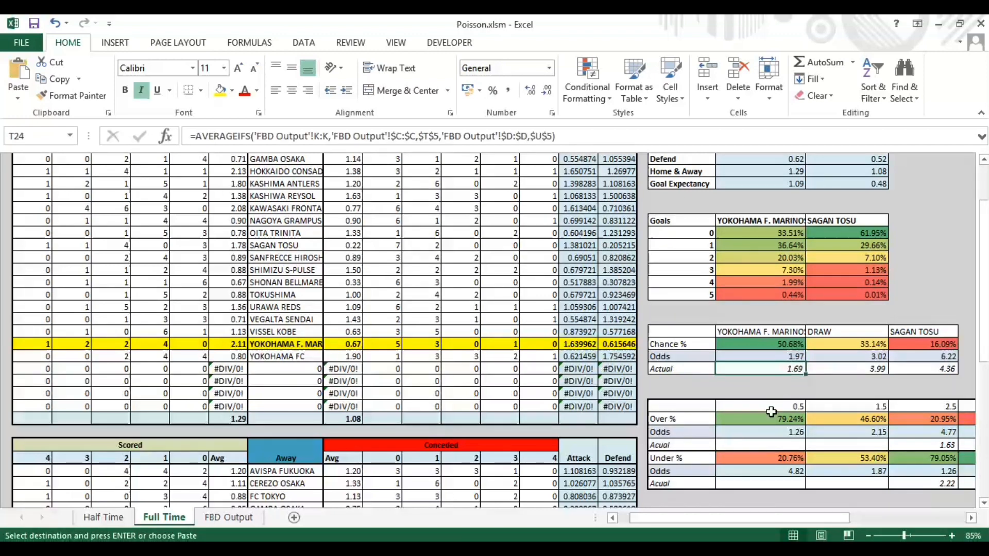
mouse_move(325, 470)
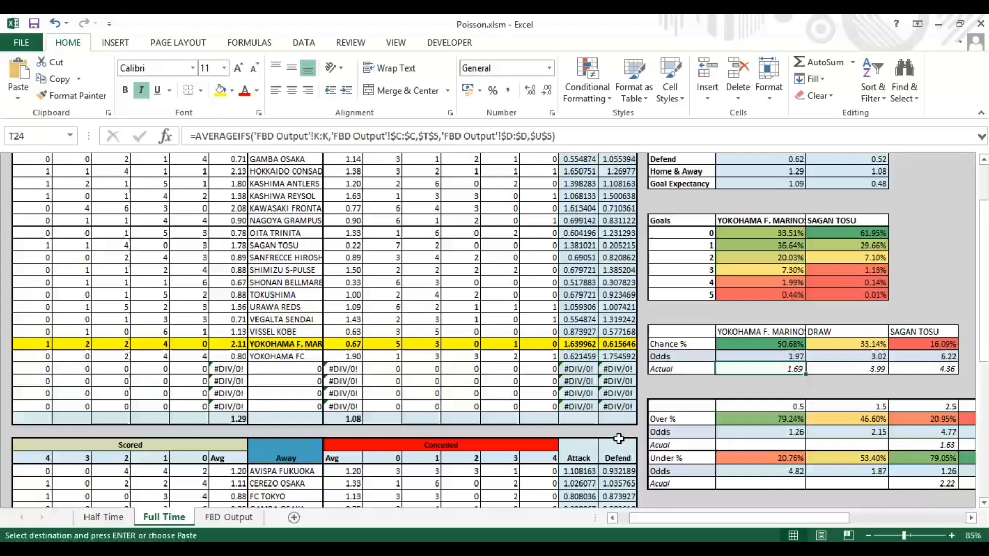
mouse_move(795, 369)
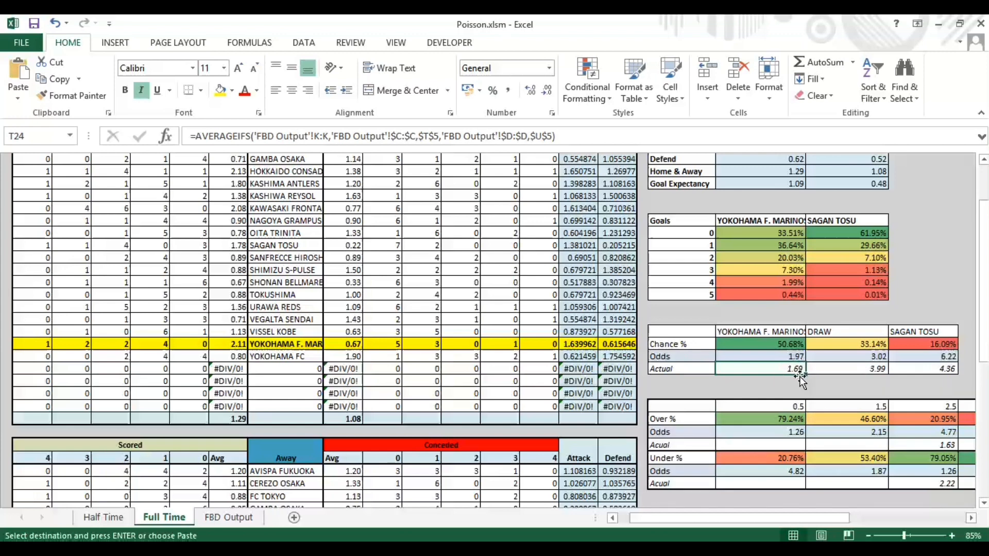
scroll("down", 3)
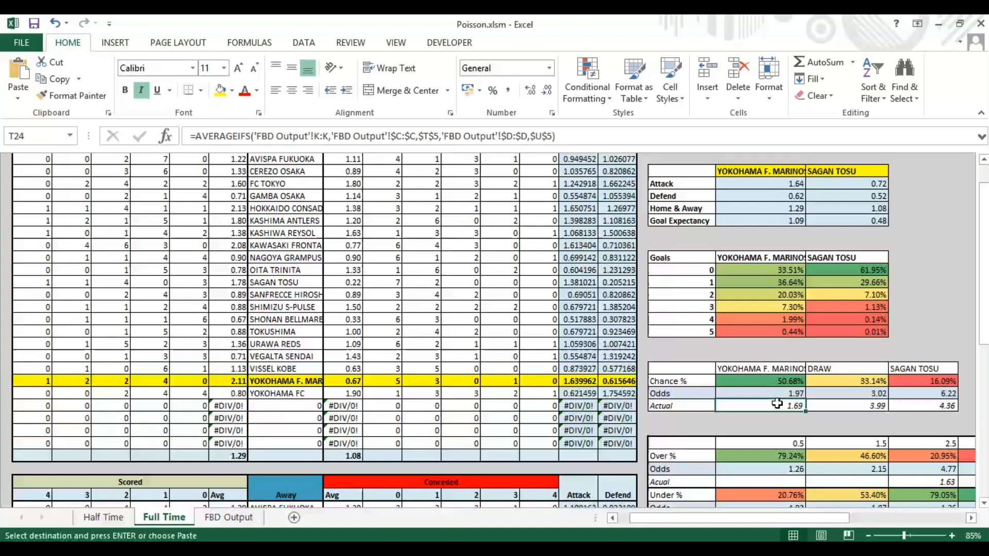
mouse_move(834, 408)
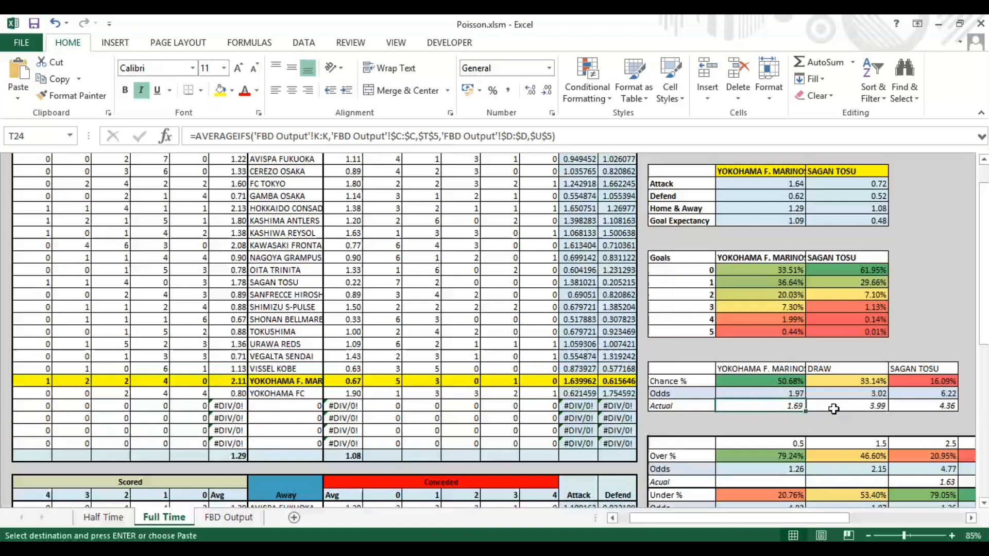
mouse_move(831, 411)
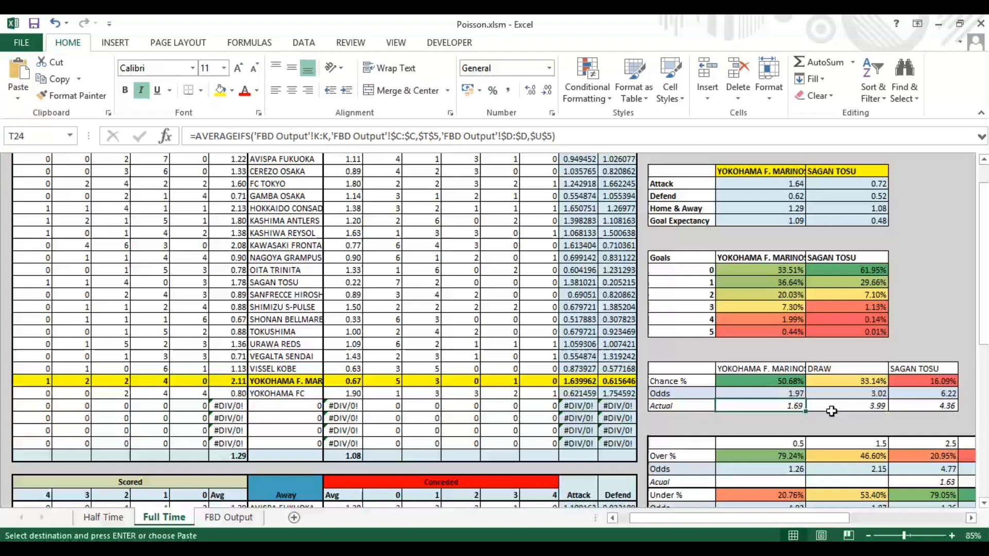
scroll("right", 3)
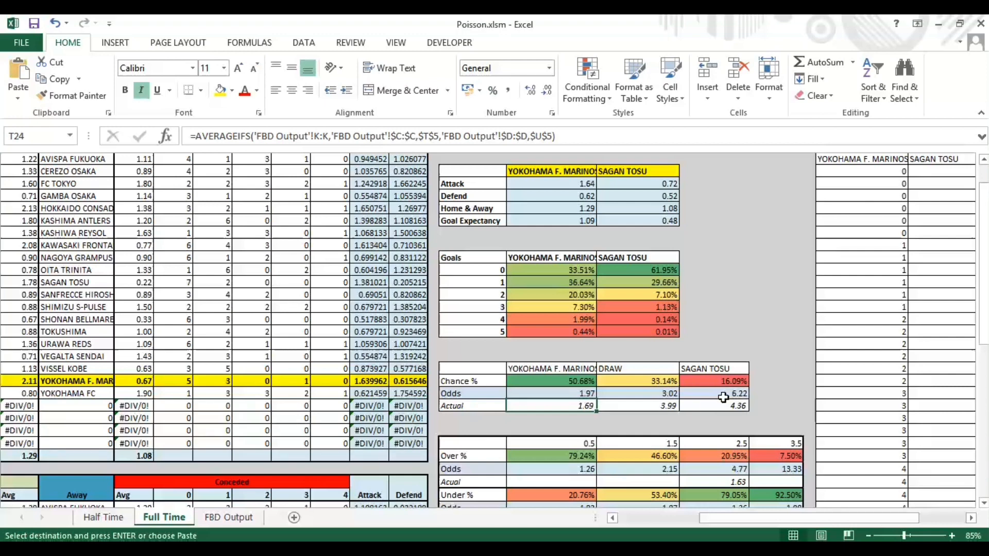
mouse_move(728, 396)
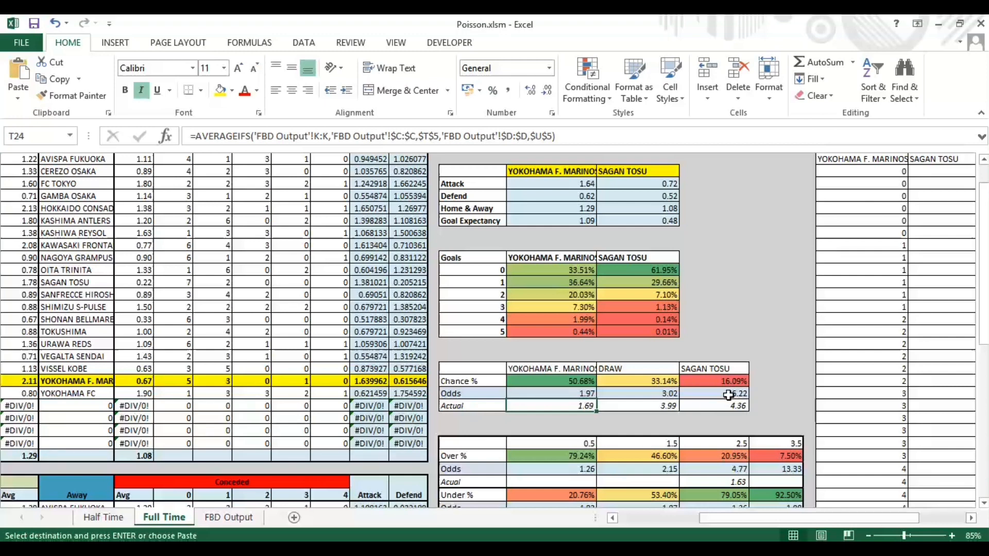
left_click(728, 393)
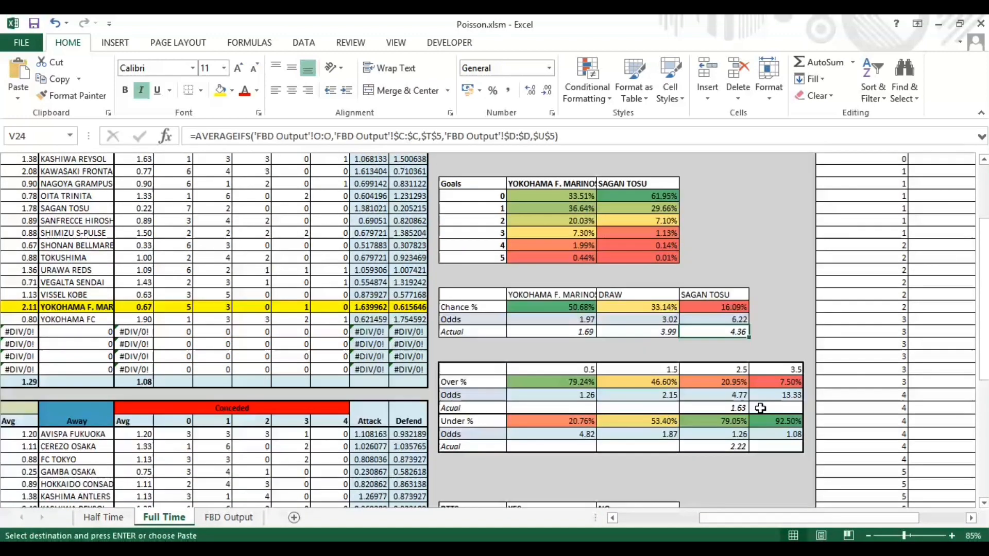
scroll("down", 3)
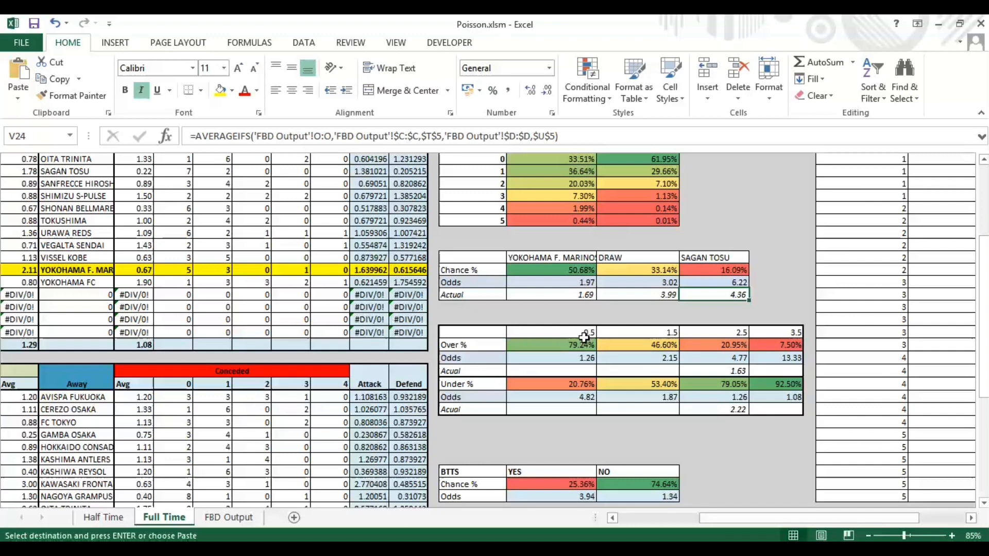
mouse_move(765, 339)
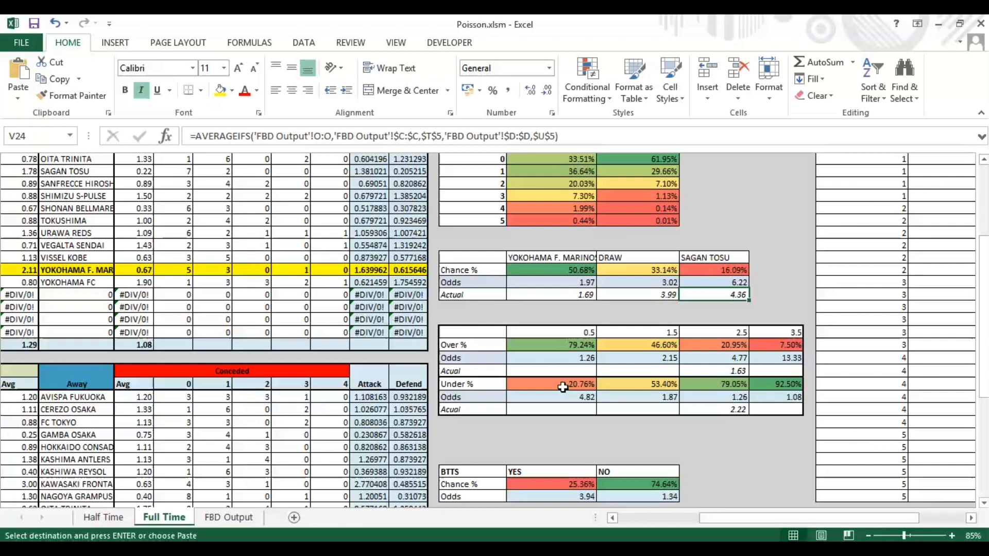
mouse_move(727, 369)
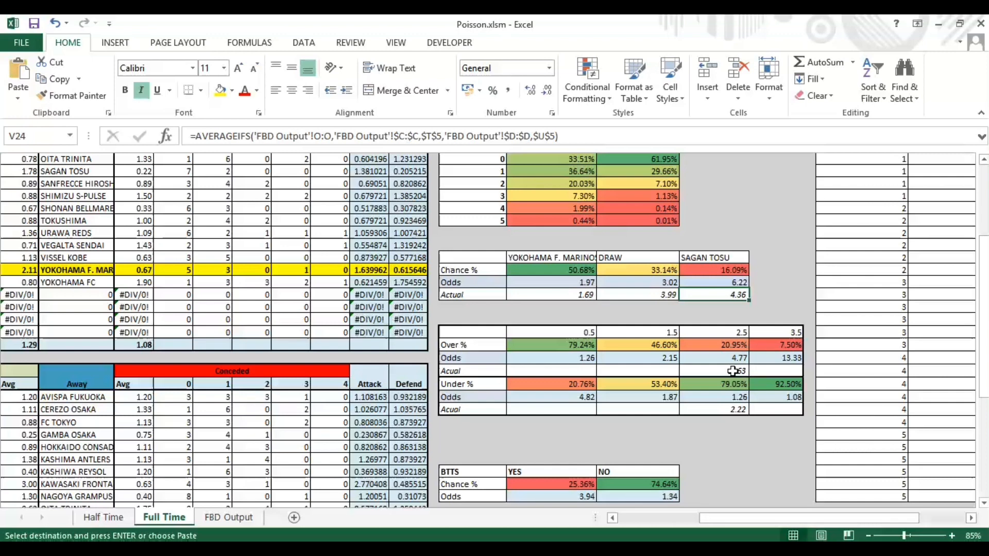
left_click(731, 409)
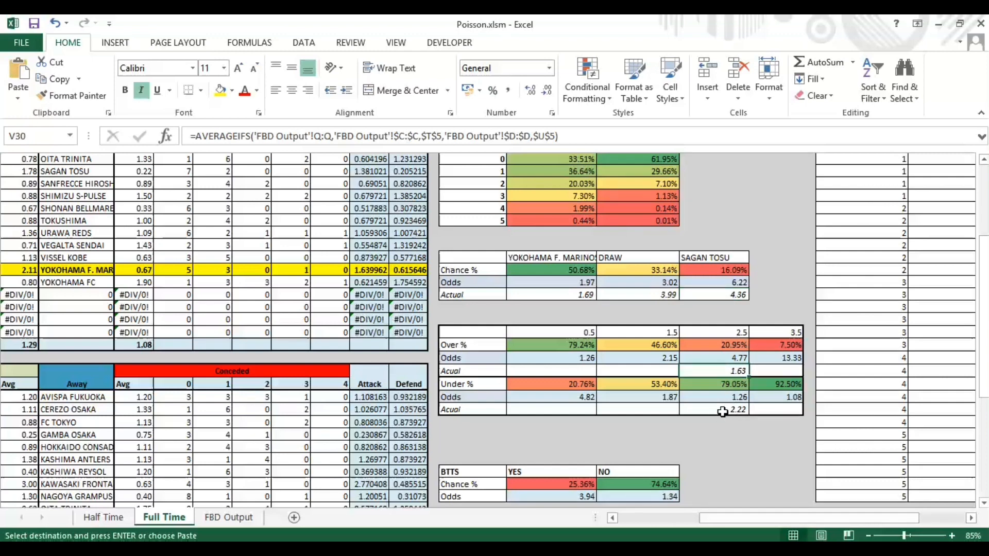
left_click(739, 410)
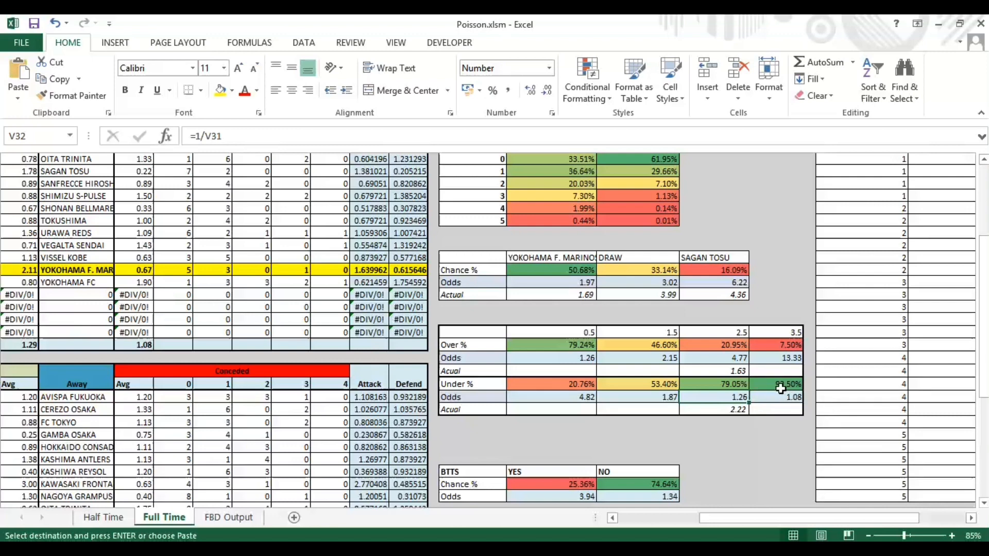
mouse_move(756, 390)
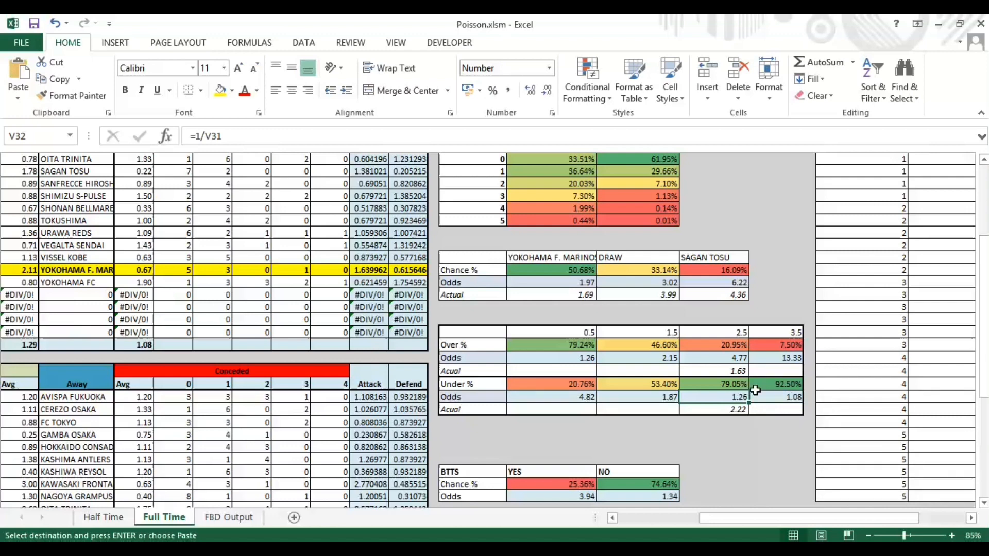
mouse_move(787, 384)
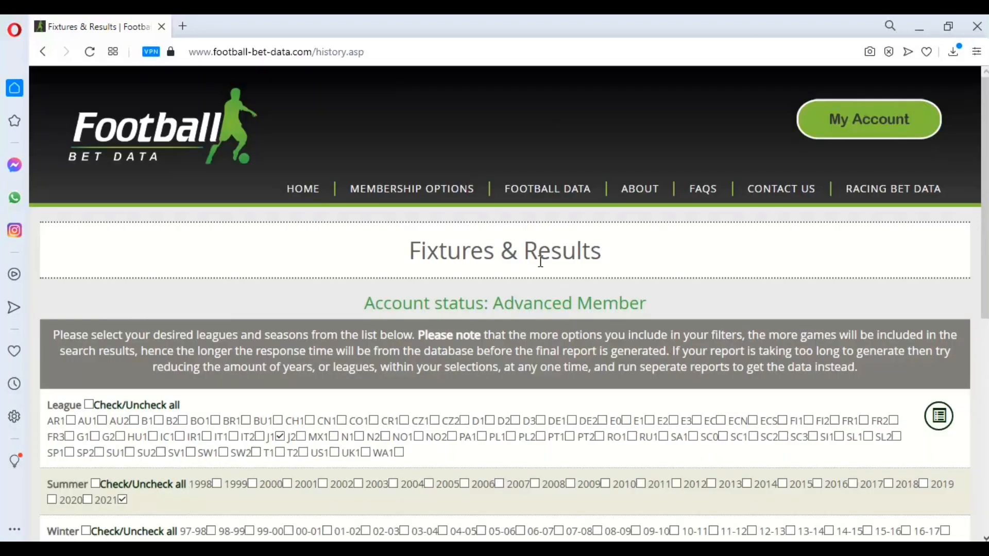
mouse_move(555, 216)
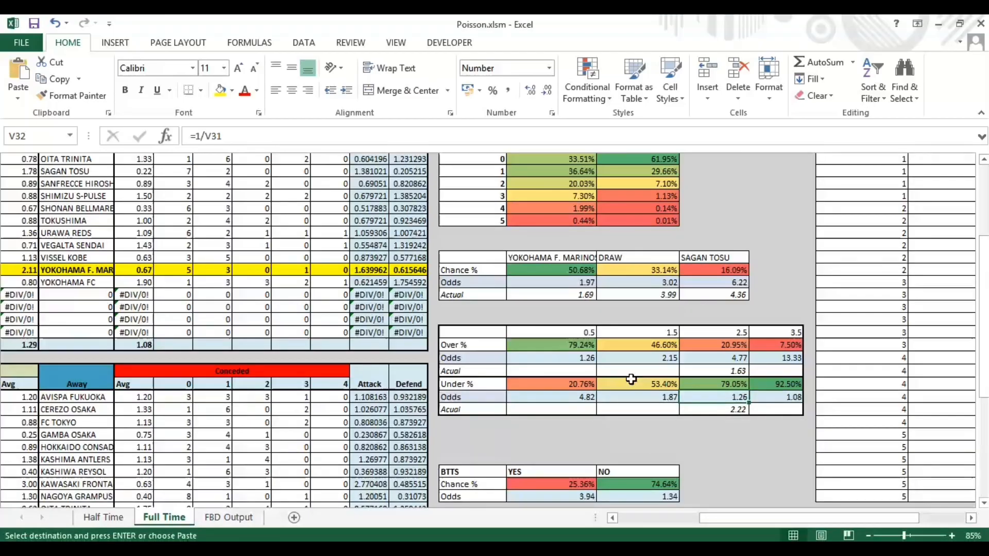
mouse_move(728, 372)
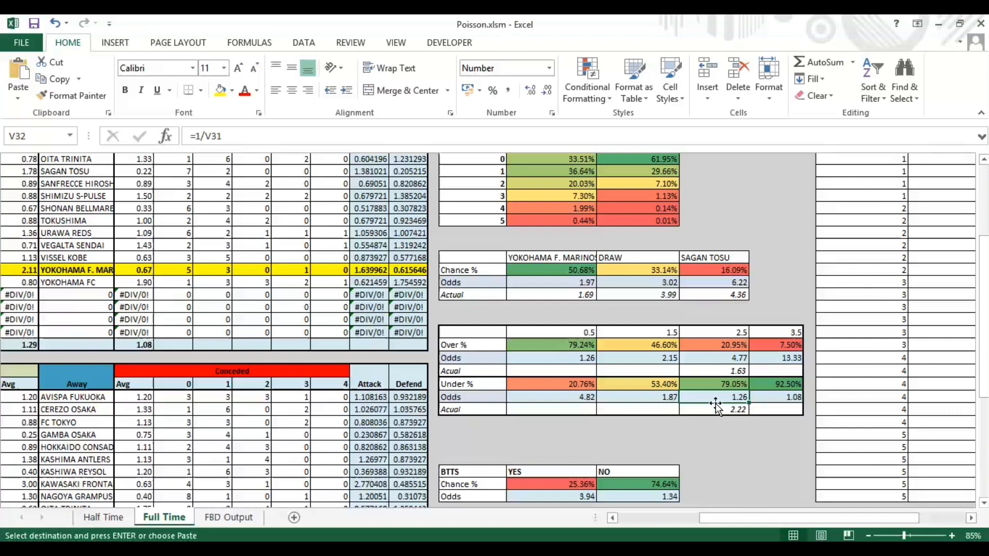
scroll("down", 3)
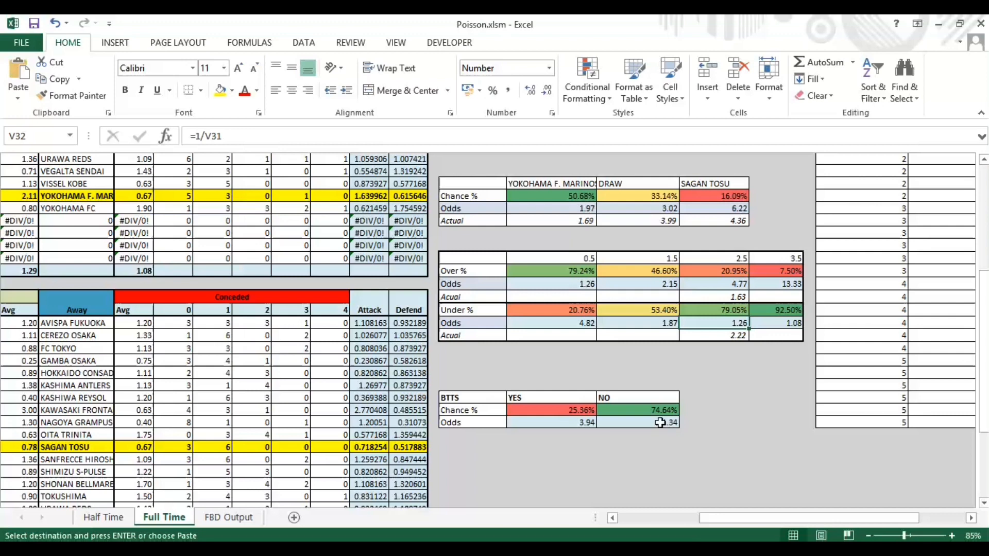
mouse_move(971, 333)
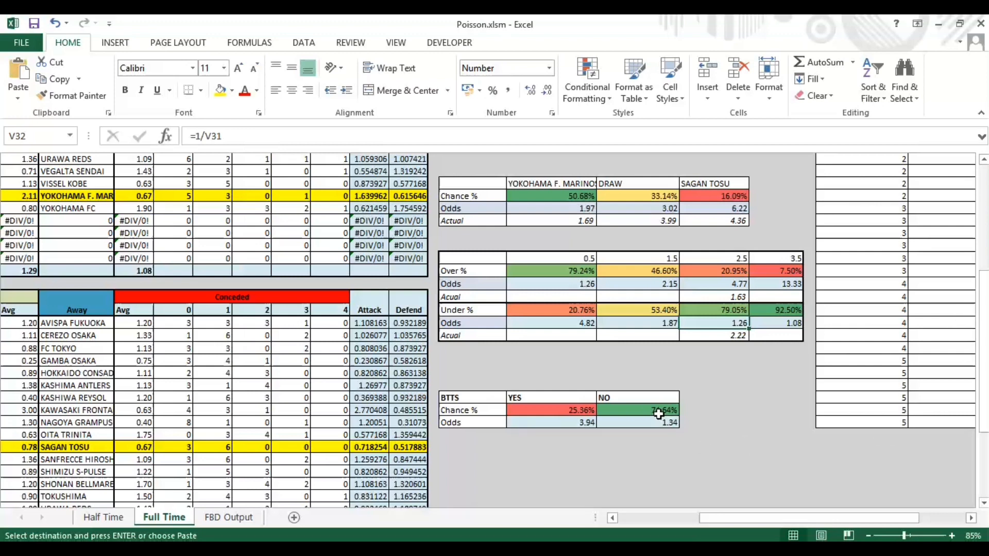
left_click(637, 410)
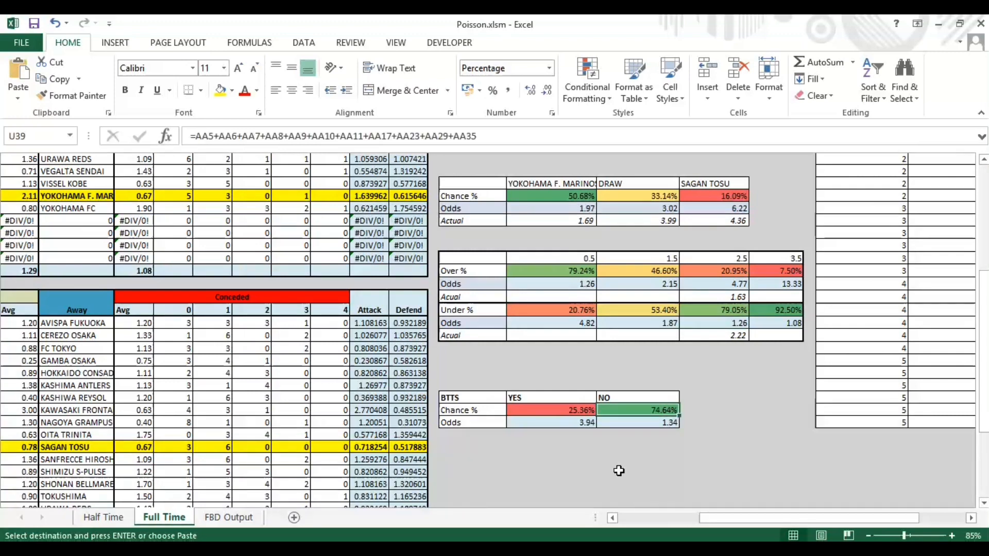
mouse_move(714, 456)
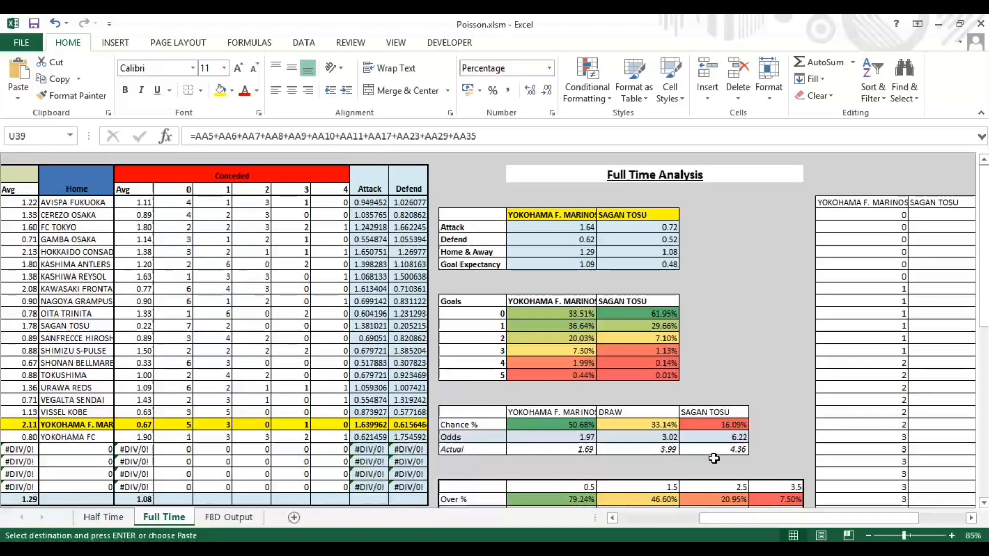
scroll("right", 3)
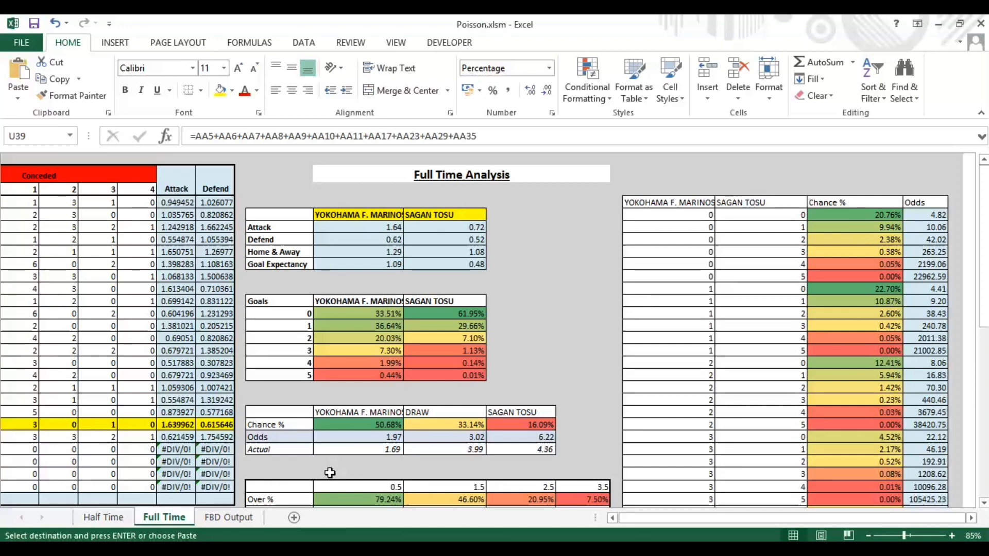
scroll("down", 3)
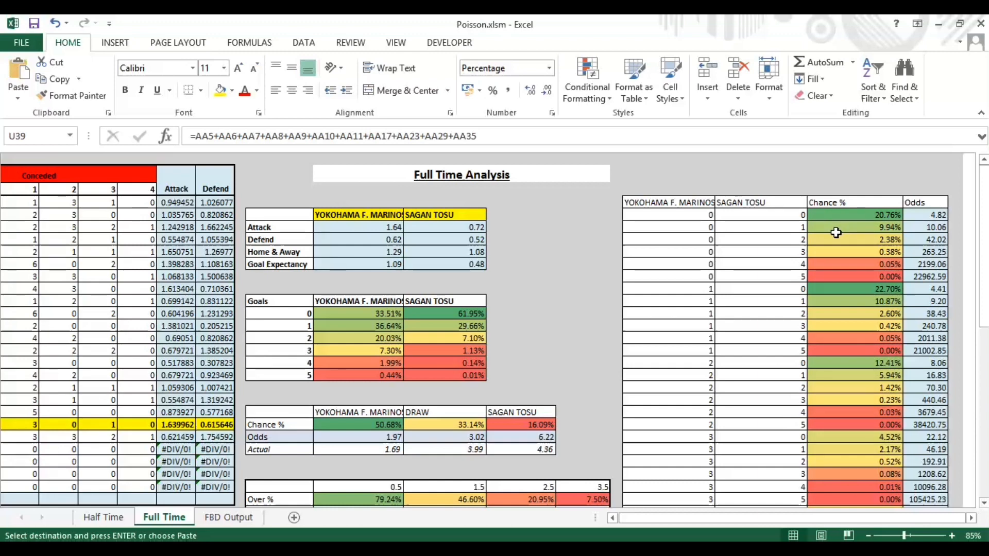
mouse_move(828, 288)
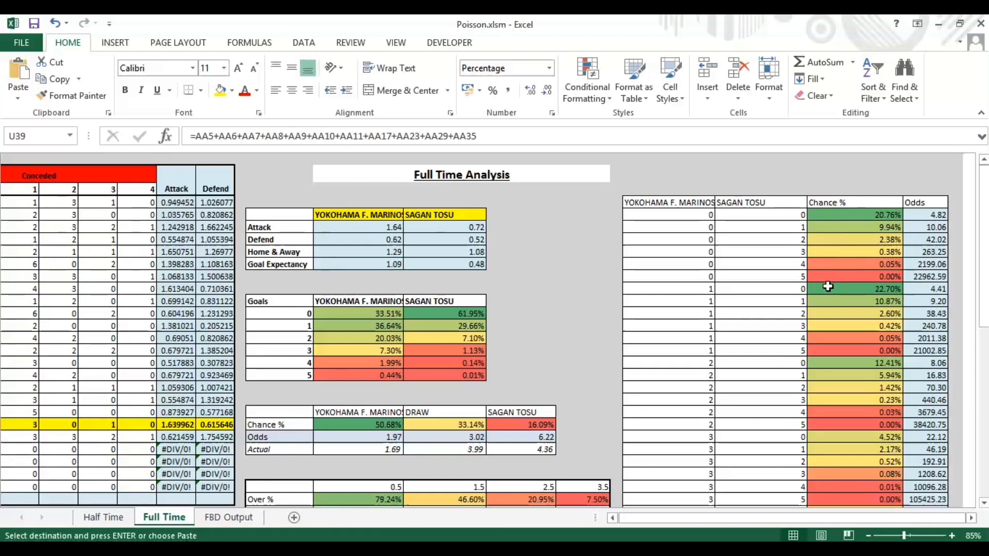
mouse_move(795, 371)
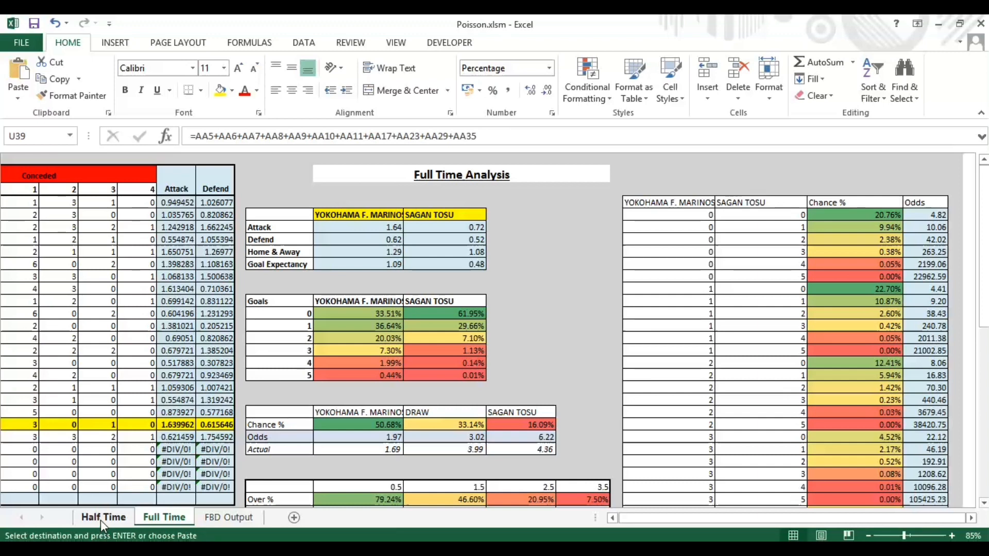
Show the Half Time sheet and its Marinos vs Sagan Tosu half-time analysis (draw 50.23%)
left_click(103, 517)
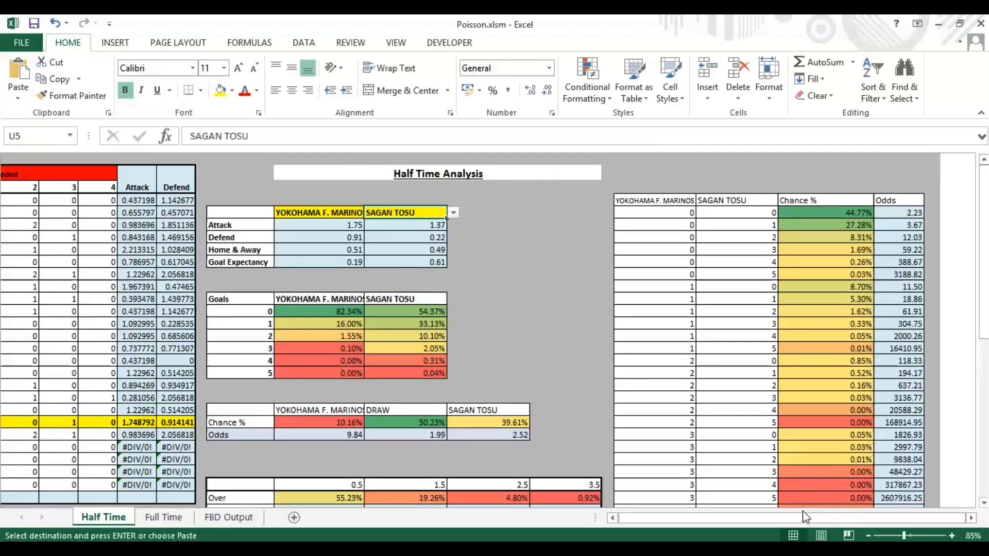
scroll("down", 3)
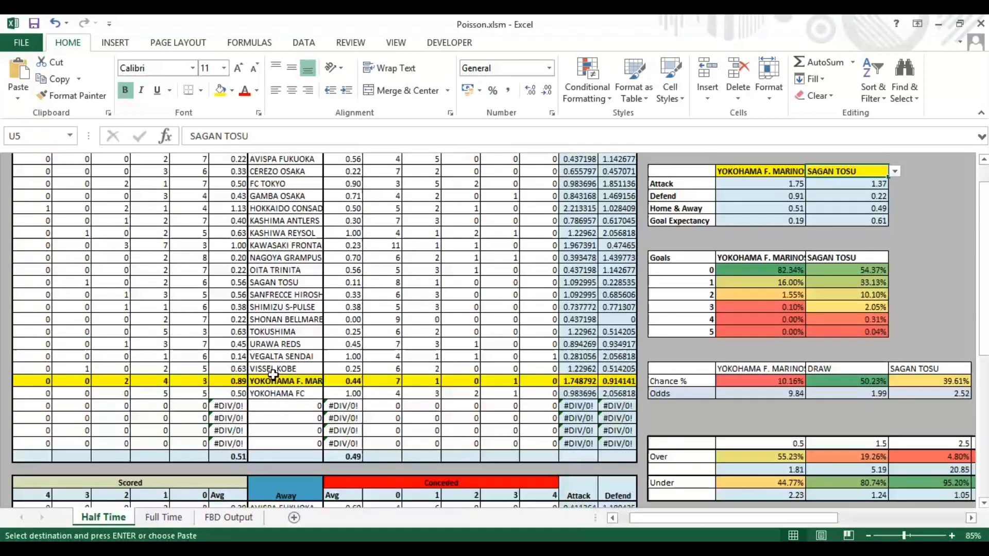
scroll("down", 3)
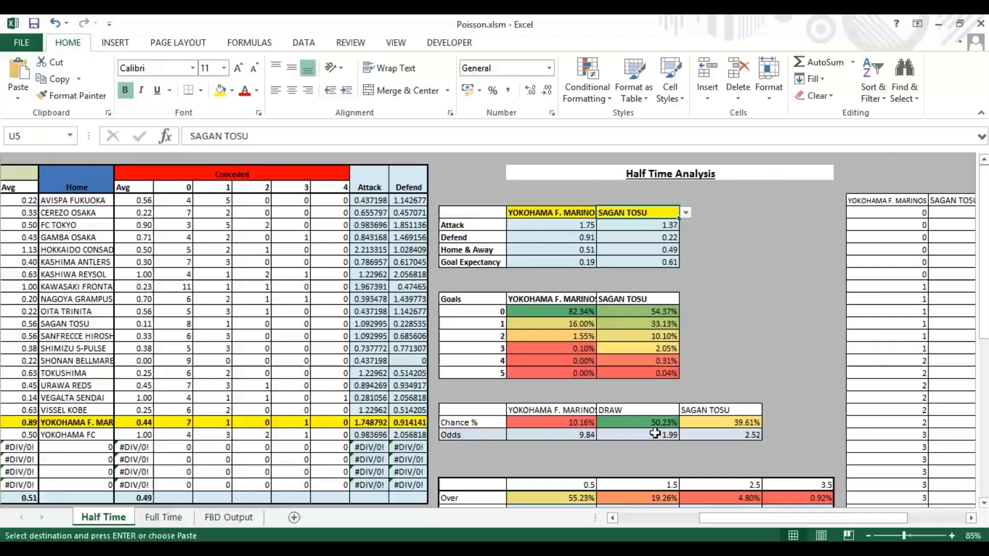
mouse_move(655, 454)
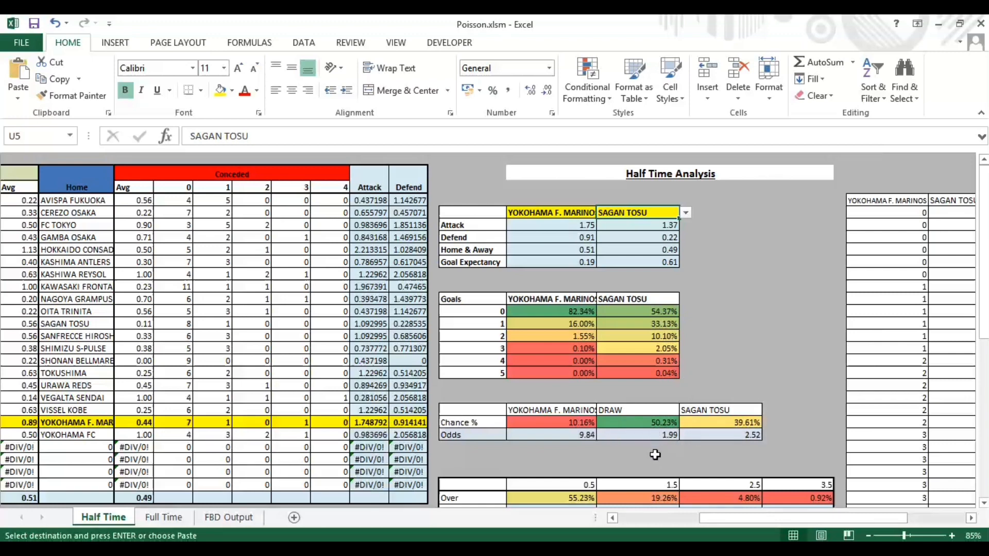
mouse_move(655, 450)
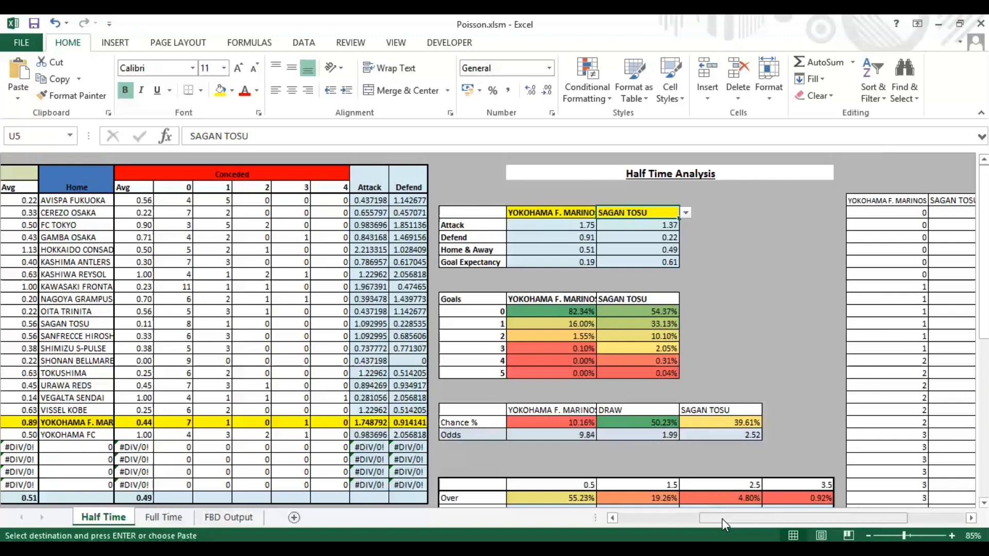
scroll("right", 3)
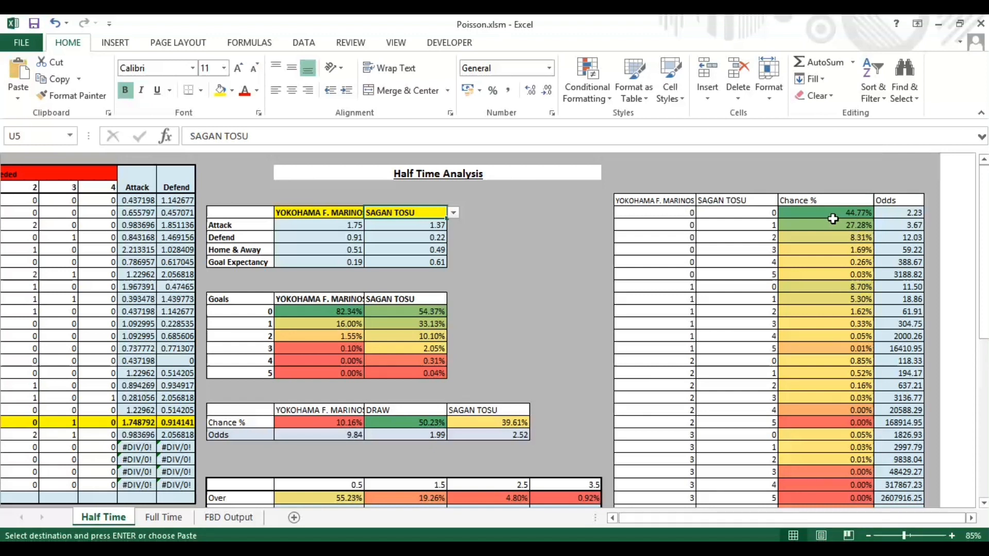
mouse_move(753, 221)
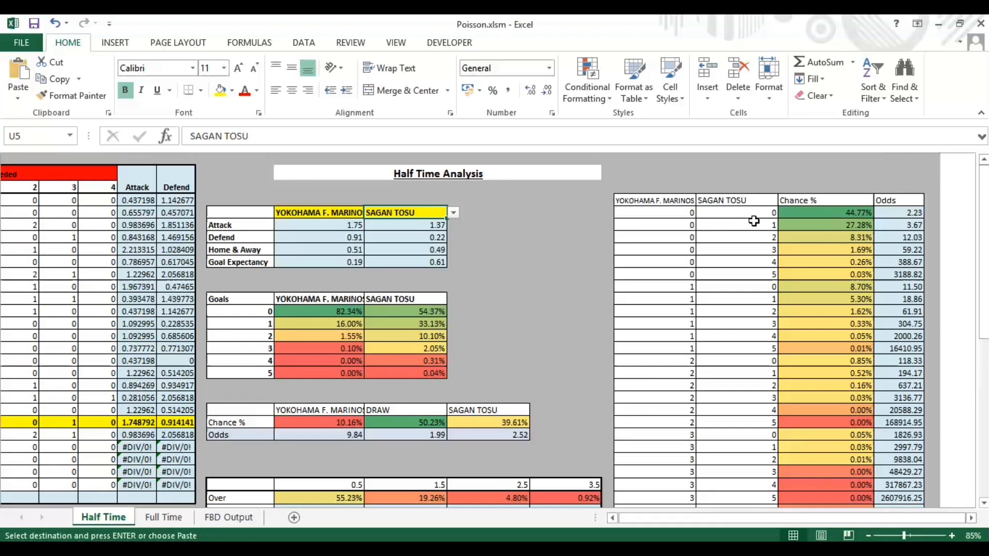
mouse_move(721, 224)
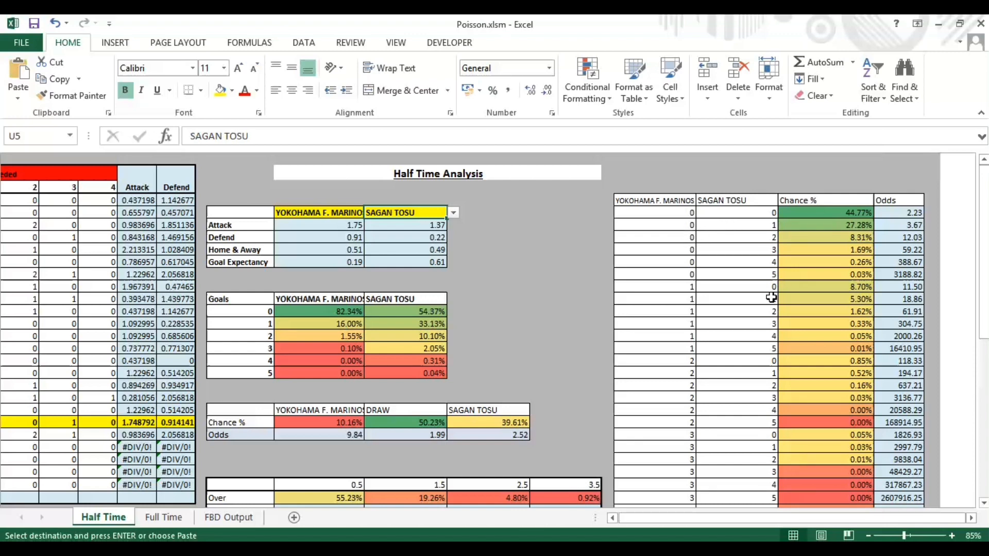
mouse_move(771, 287)
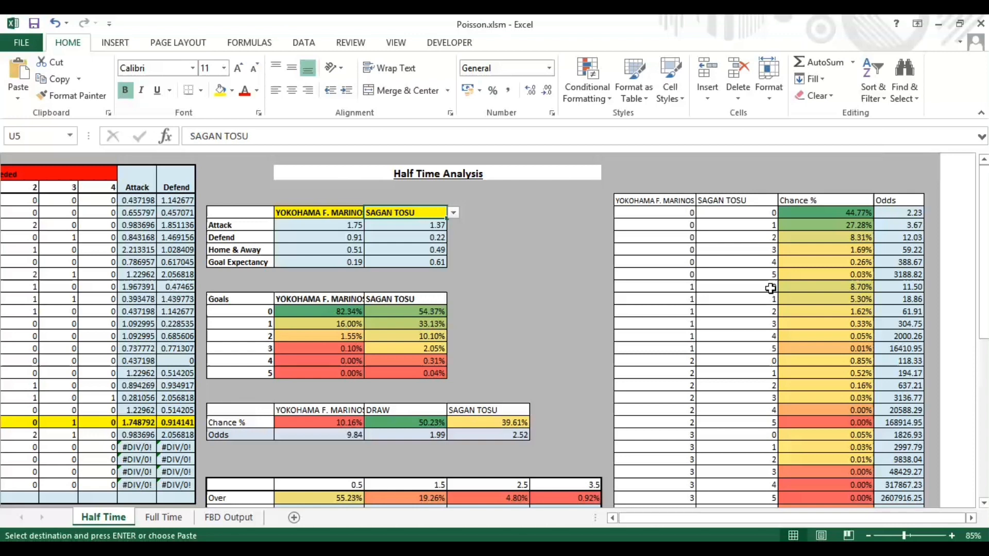
mouse_move(770, 289)
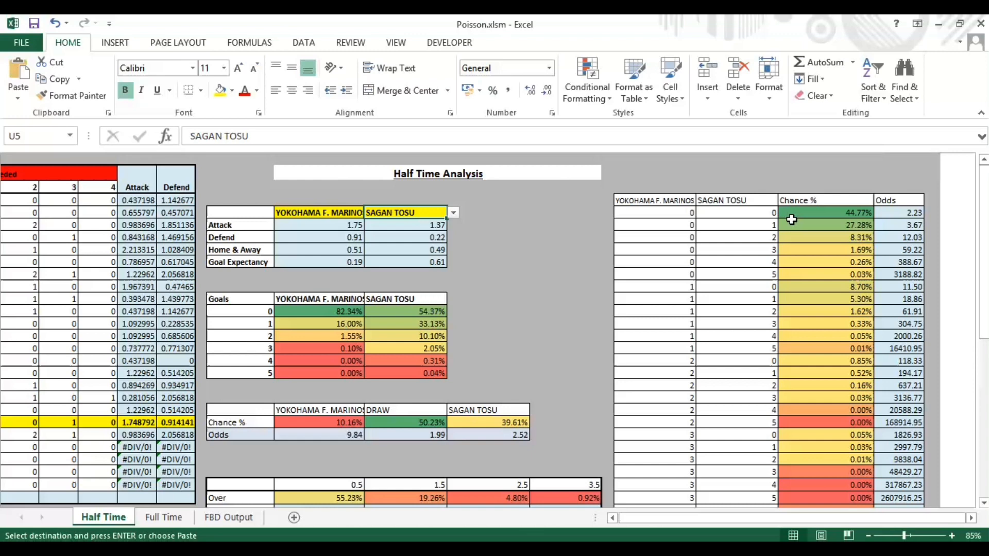
mouse_move(918, 410)
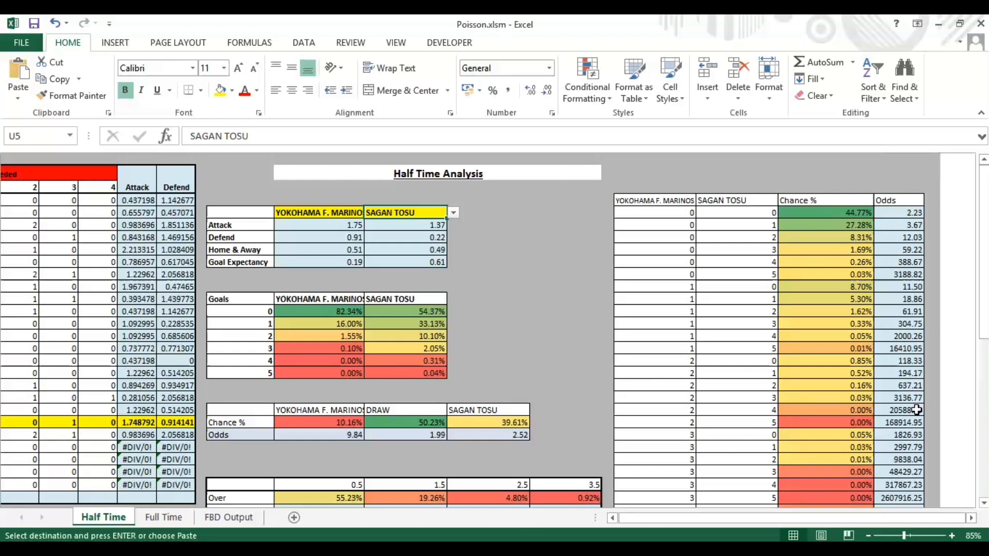
mouse_move(885, 340)
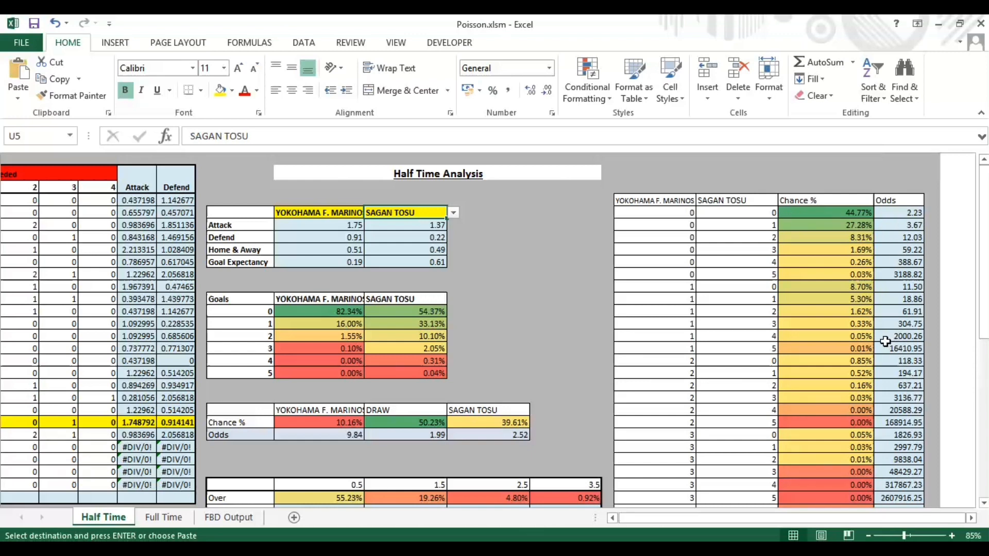
scroll("down", 3)
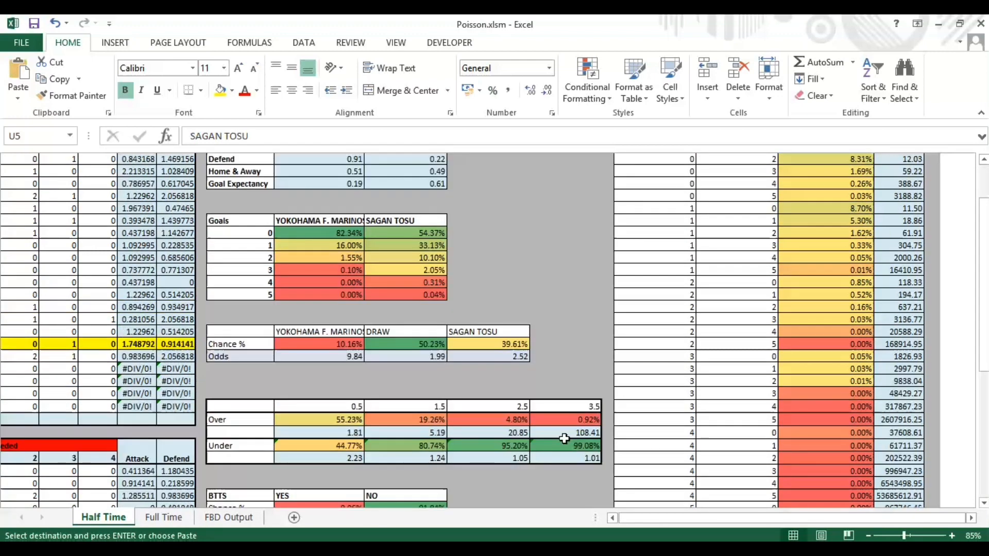
scroll("down", 3)
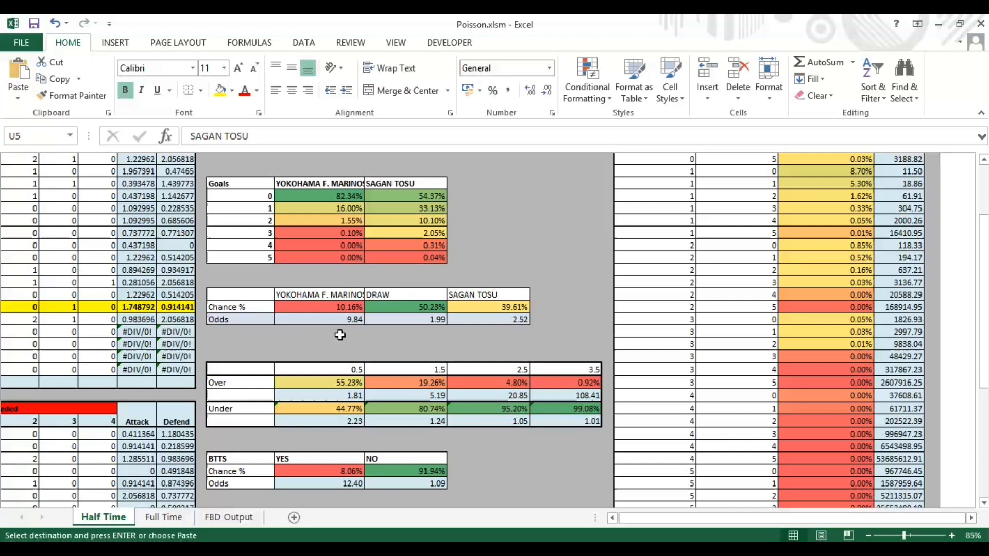
mouse_move(294, 321)
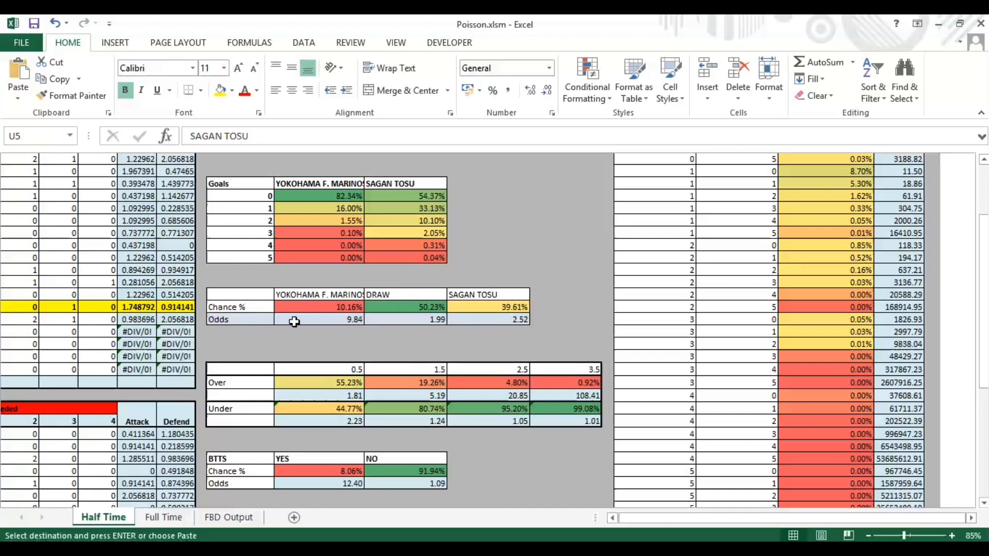
mouse_move(354, 320)
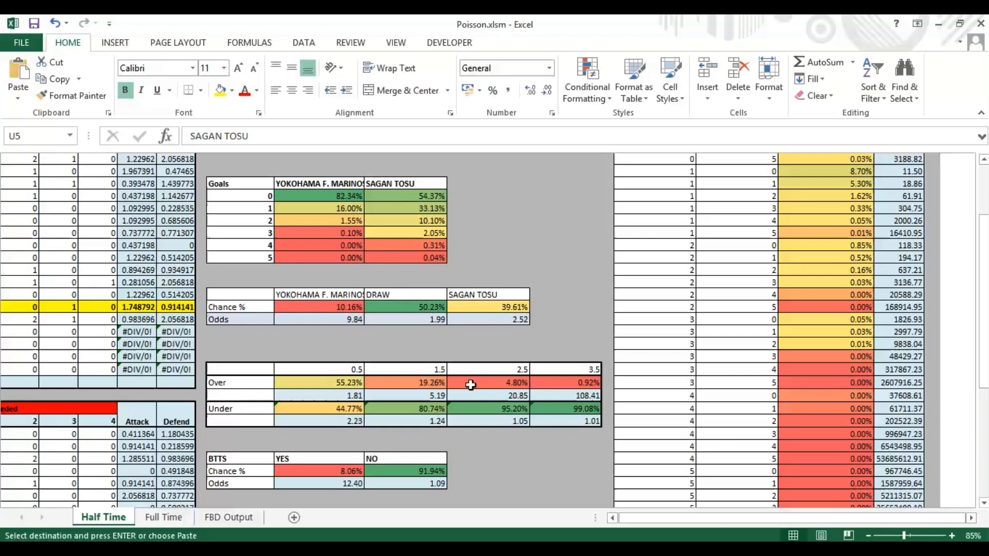
scroll("down", 3)
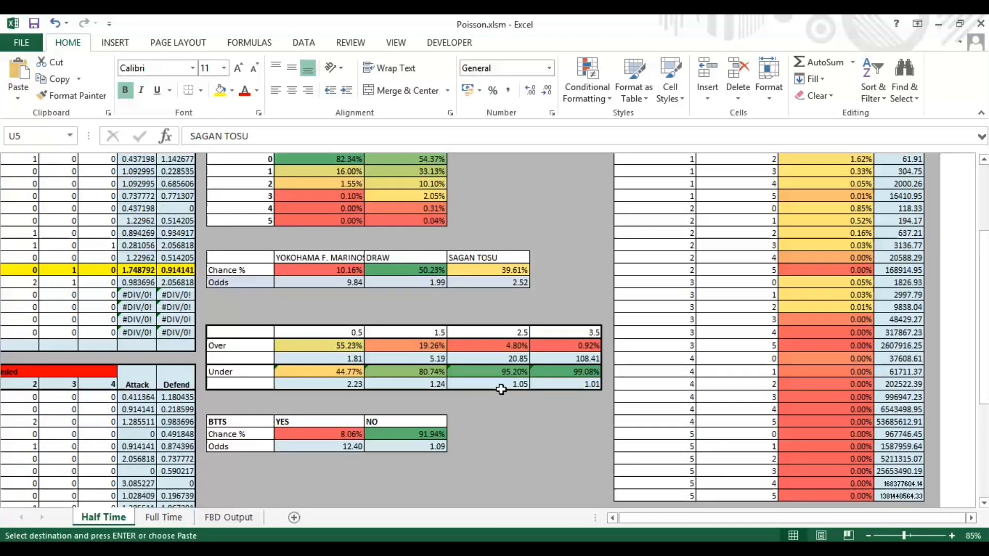
mouse_move(561, 399)
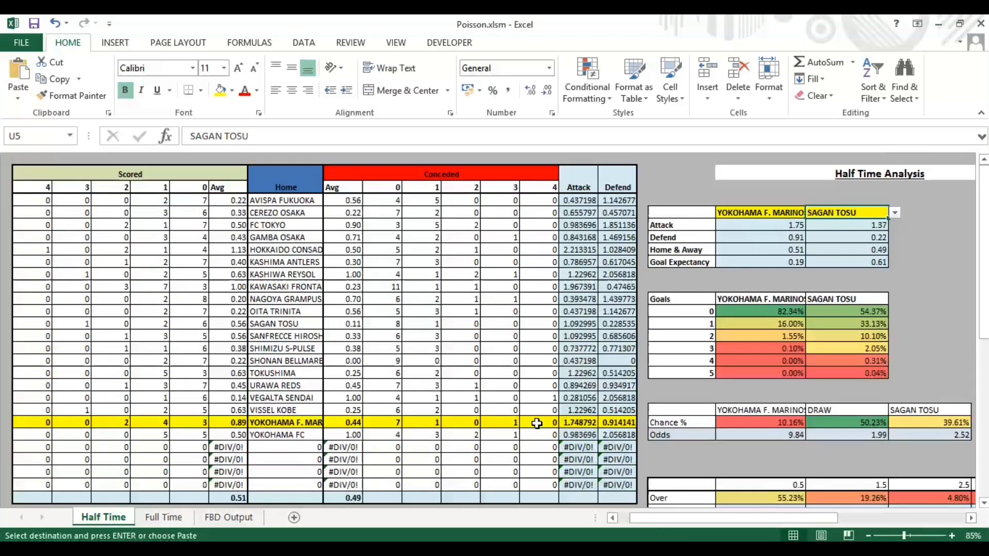
mouse_move(529, 415)
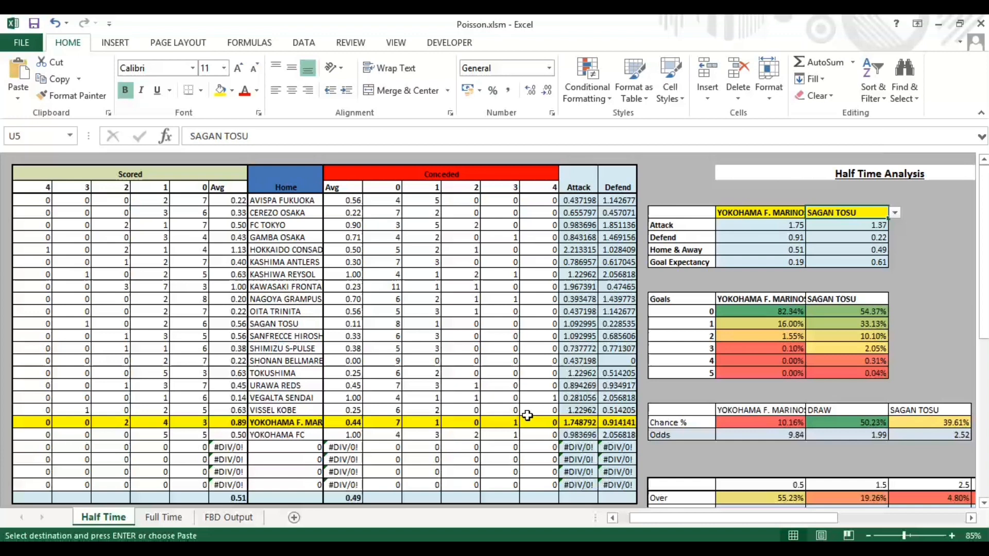
Review G13's COUNTIFS goals-scored formula, then return to the FBD Output data sheet
left_click(185, 312)
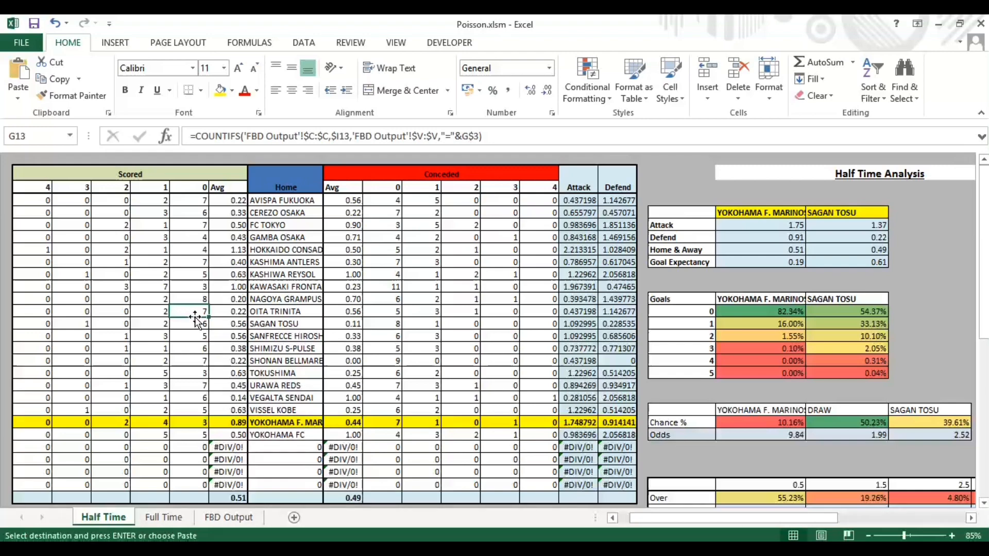
left_click(228, 517)
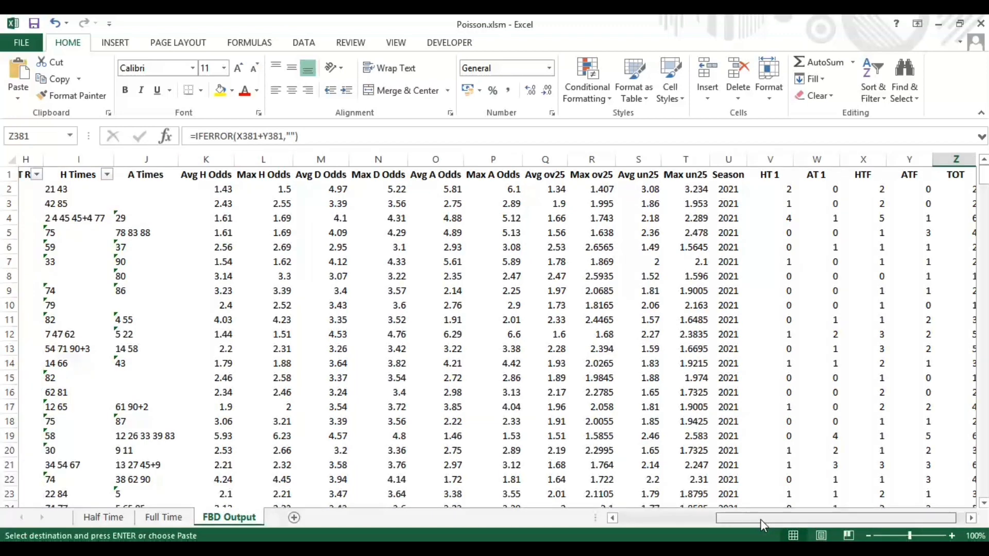
scroll("left", 3)
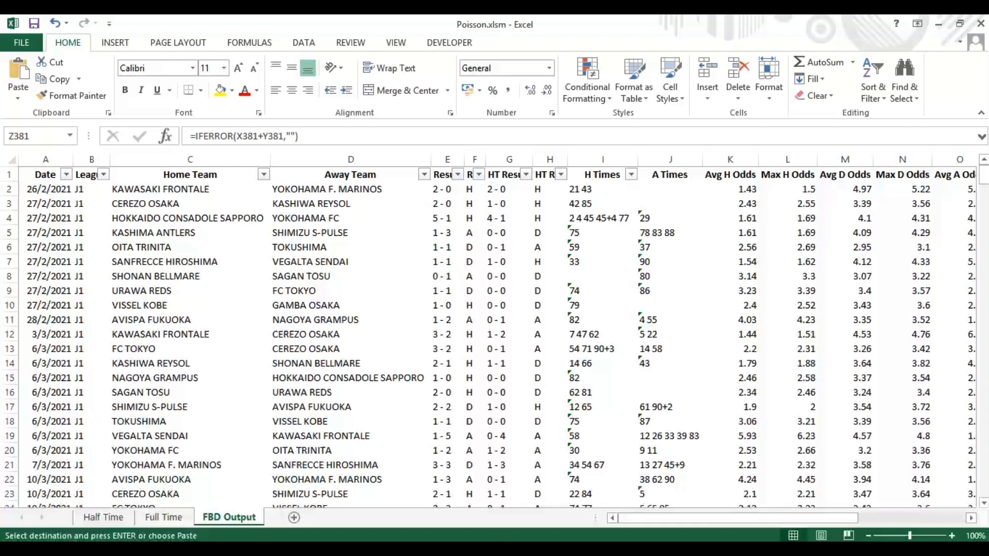
mouse_move(528, 437)
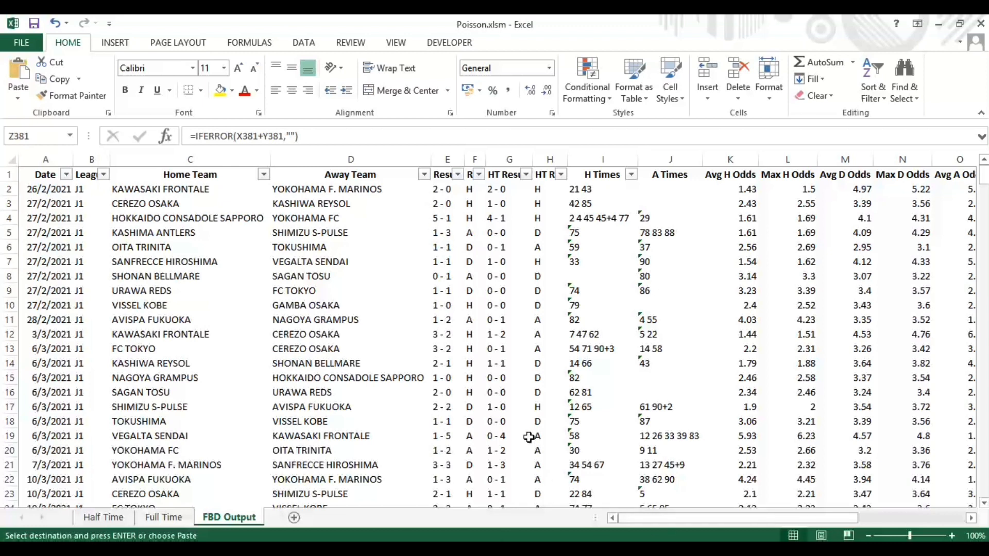